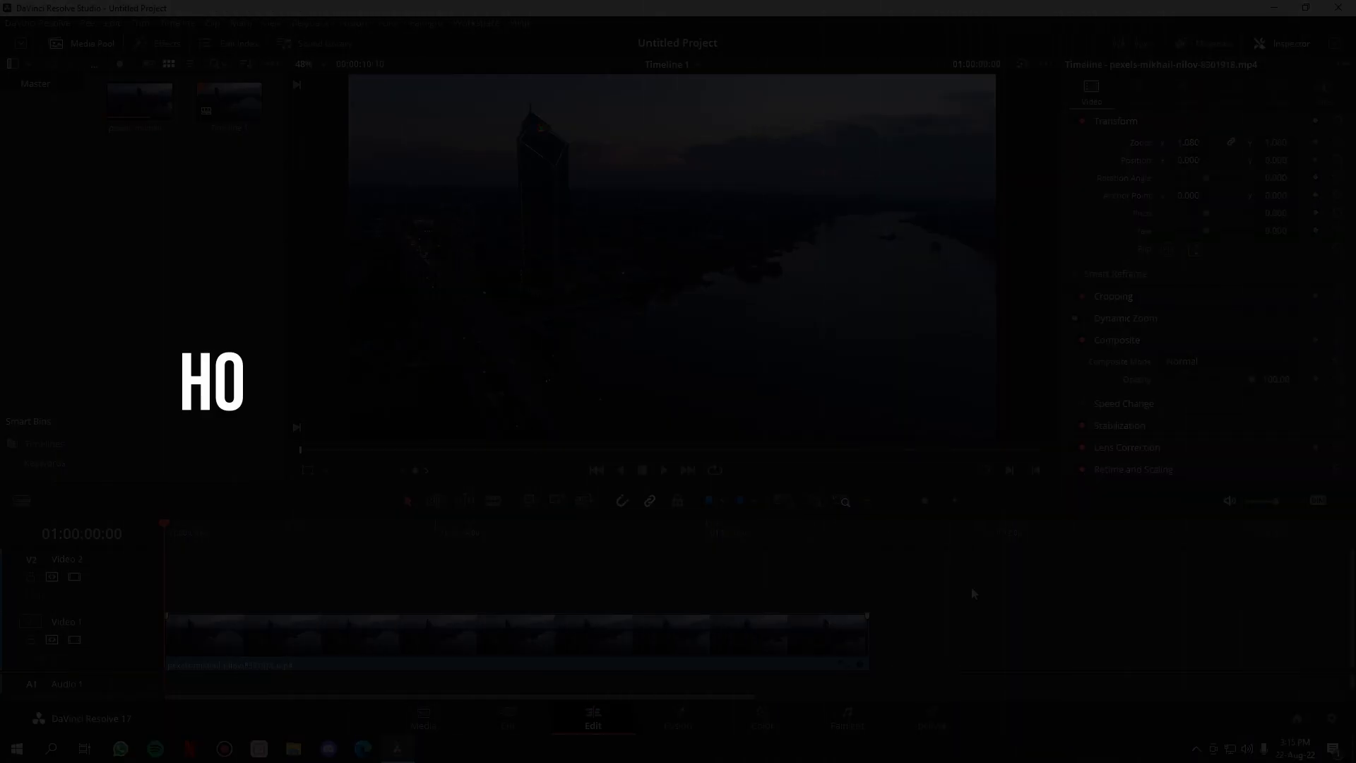
# - Show the Titles templates in the Effects library to add a Text+ title above the footage
pyautogui.write('W TO CREATE THE TYPEWRITER')
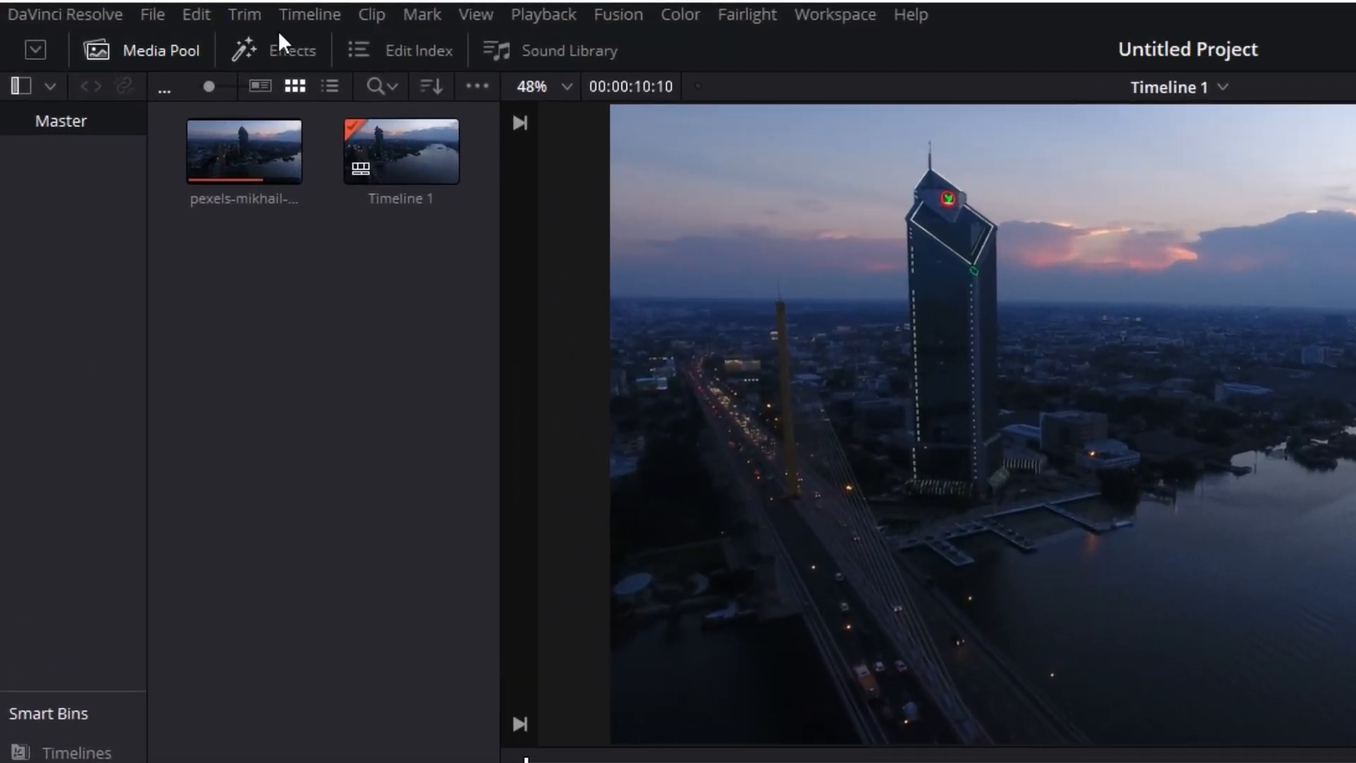
pyautogui.click(292, 50)
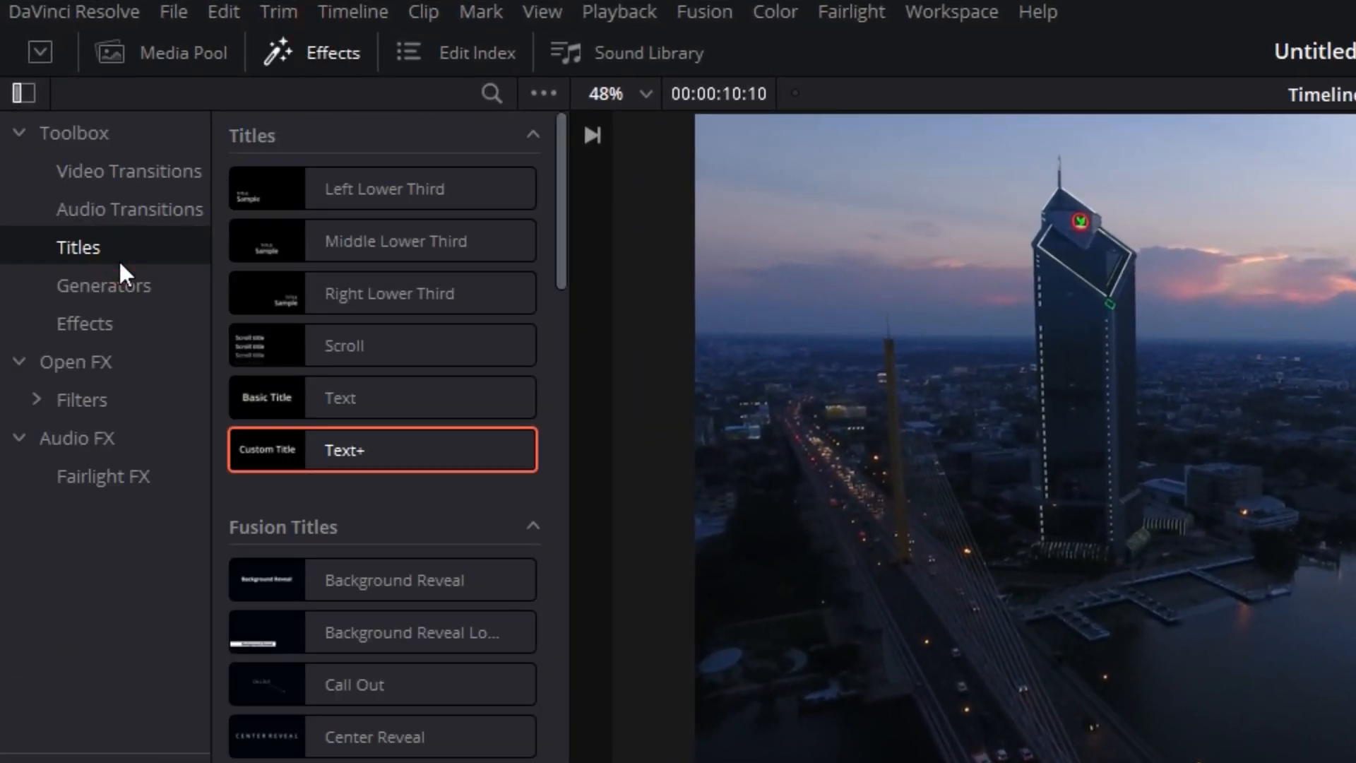
pyautogui.click(381, 397)
pyautogui.write('T')
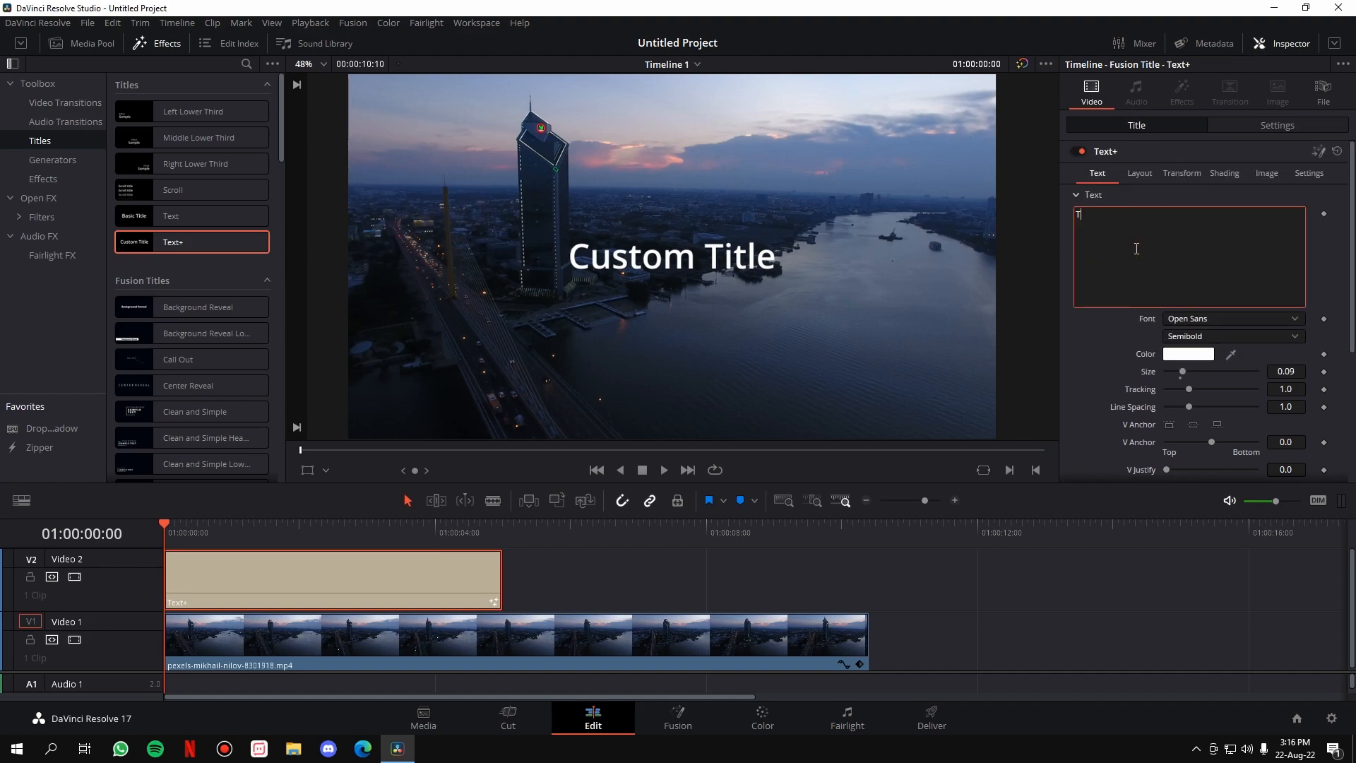
# - Enter 'THE HEADQUARTERS' as the title text and set its font to Bebas Neue
pyautogui.write('HE')
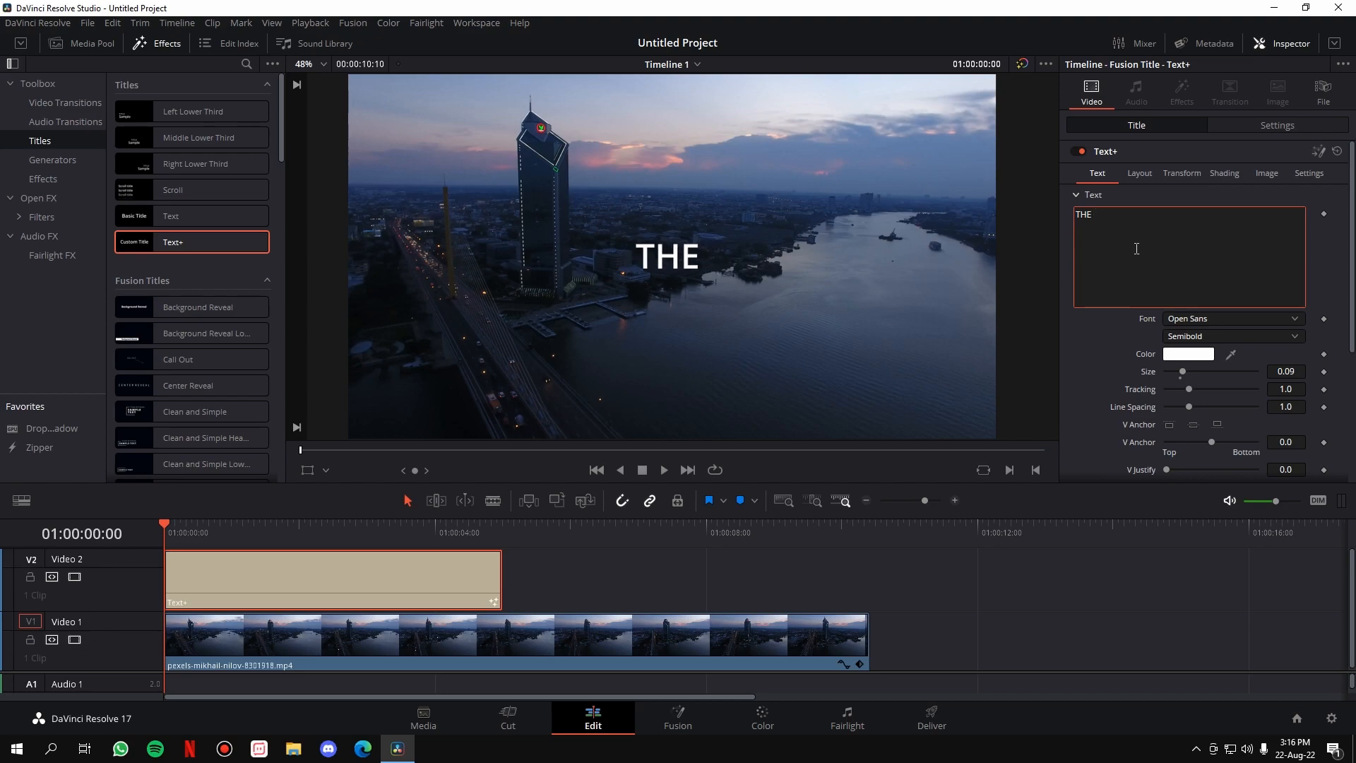
pyautogui.write('HEADQUARTERS')
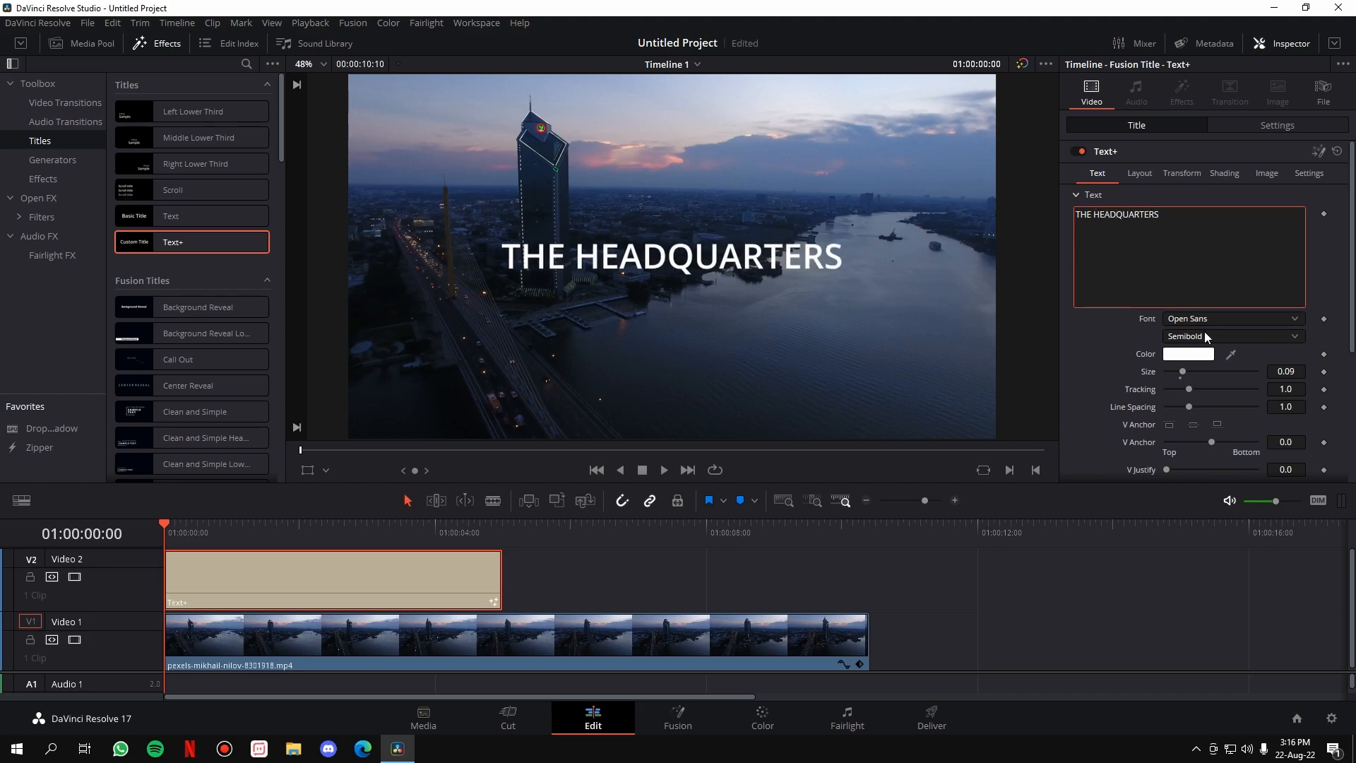
pyautogui.click(1232, 336)
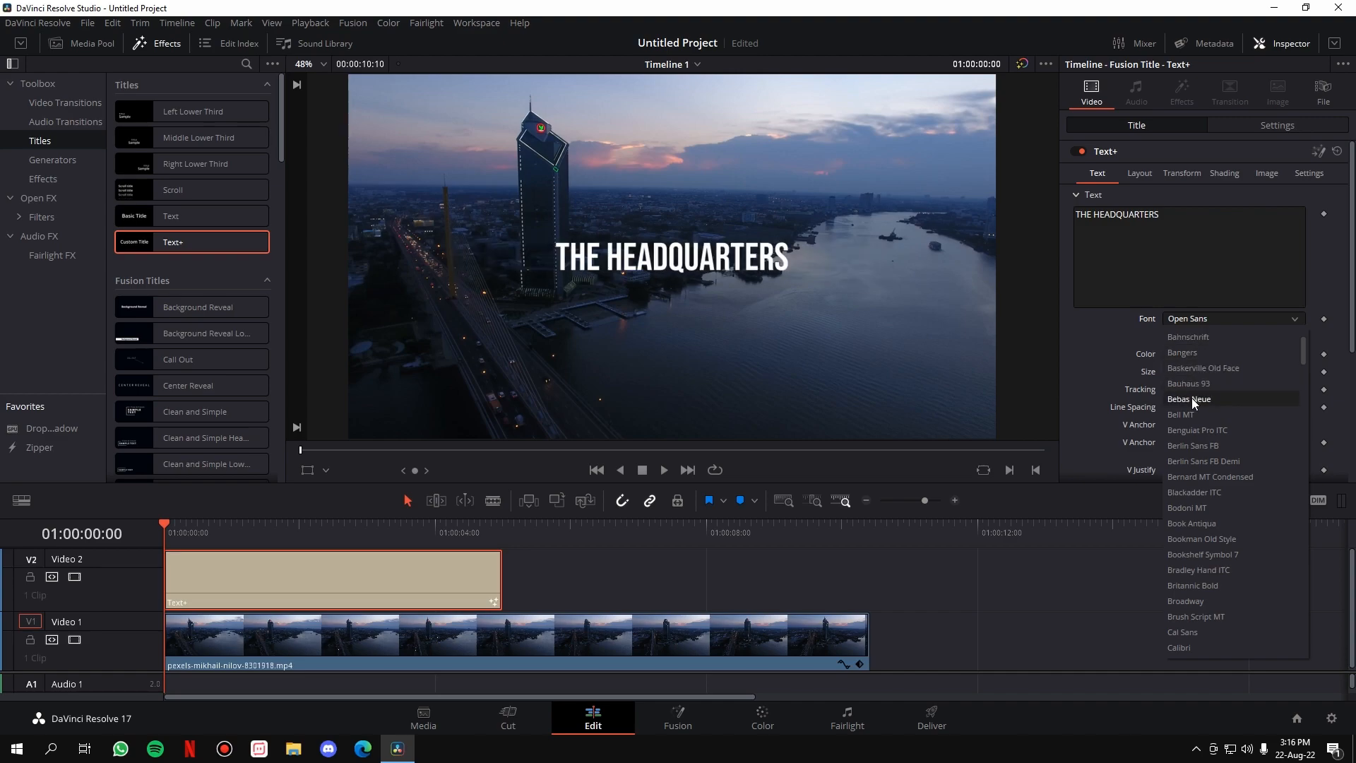
pyautogui.click(1276, 125)
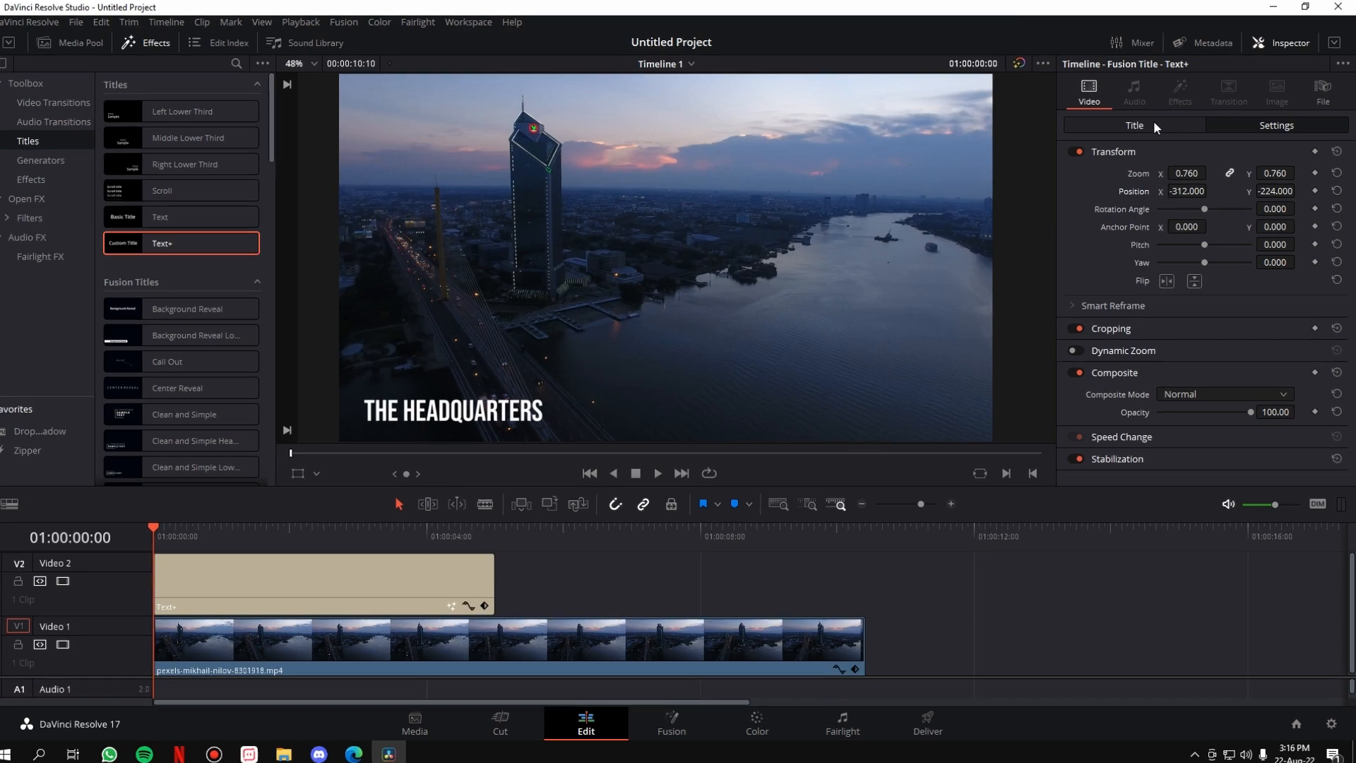
# - Return to the title's Text settings and scroll down to the Write On controls
pyautogui.click(1133, 126)
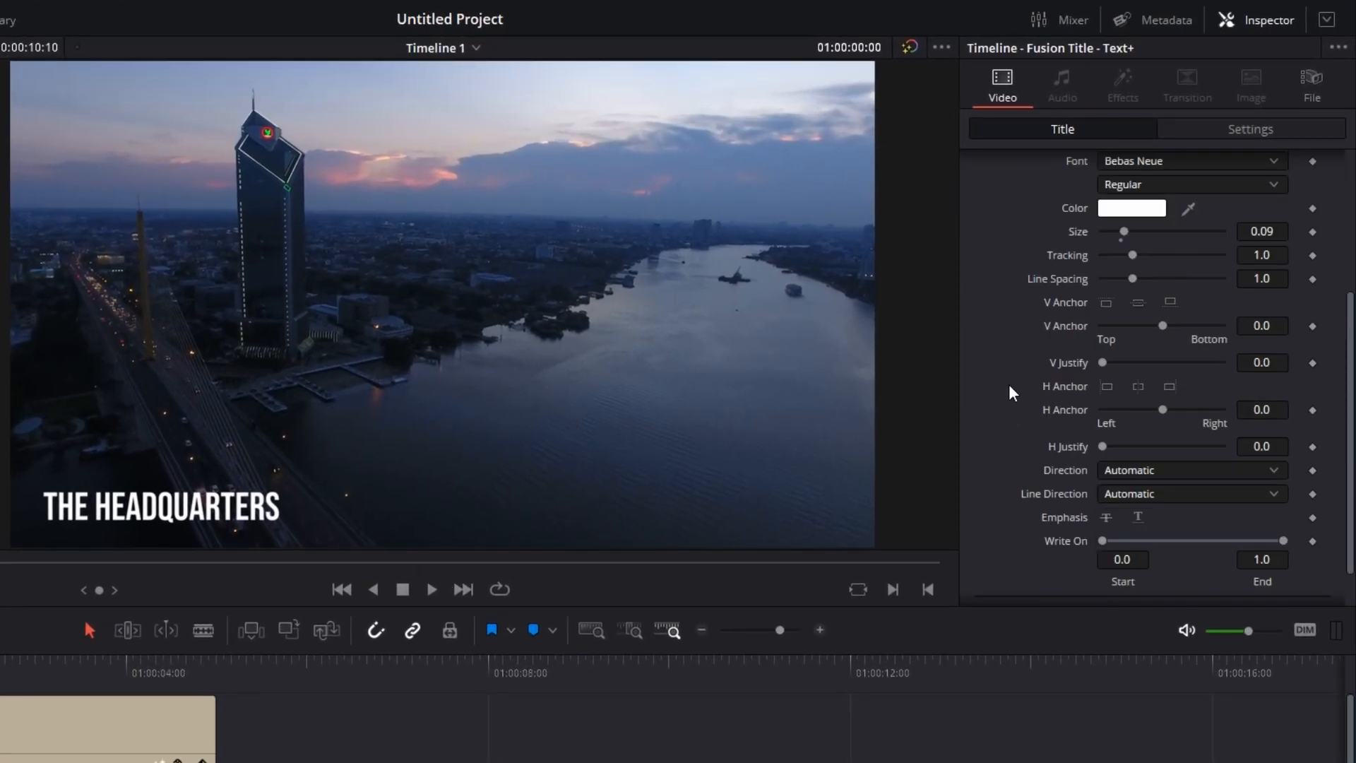
pyautogui.scroll(-3)
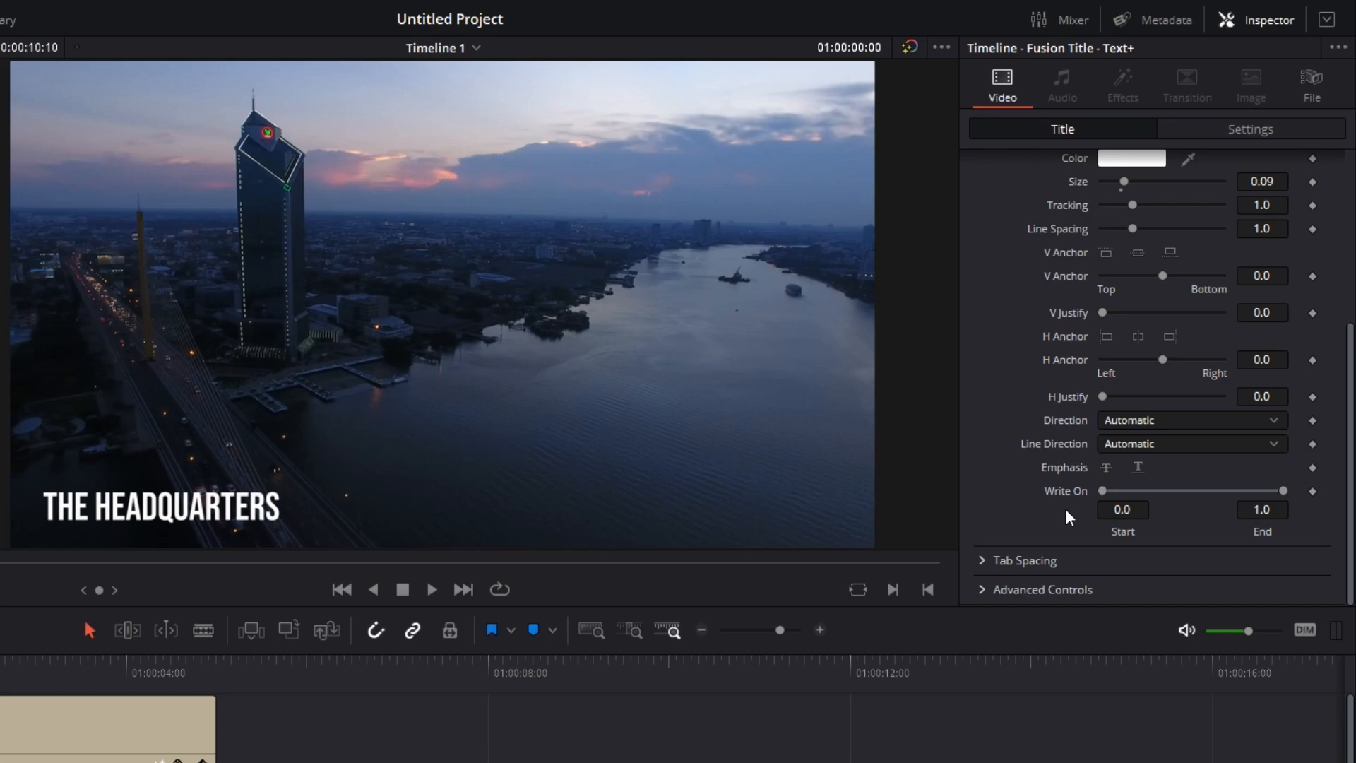
pyautogui.moveTo(1290, 499)
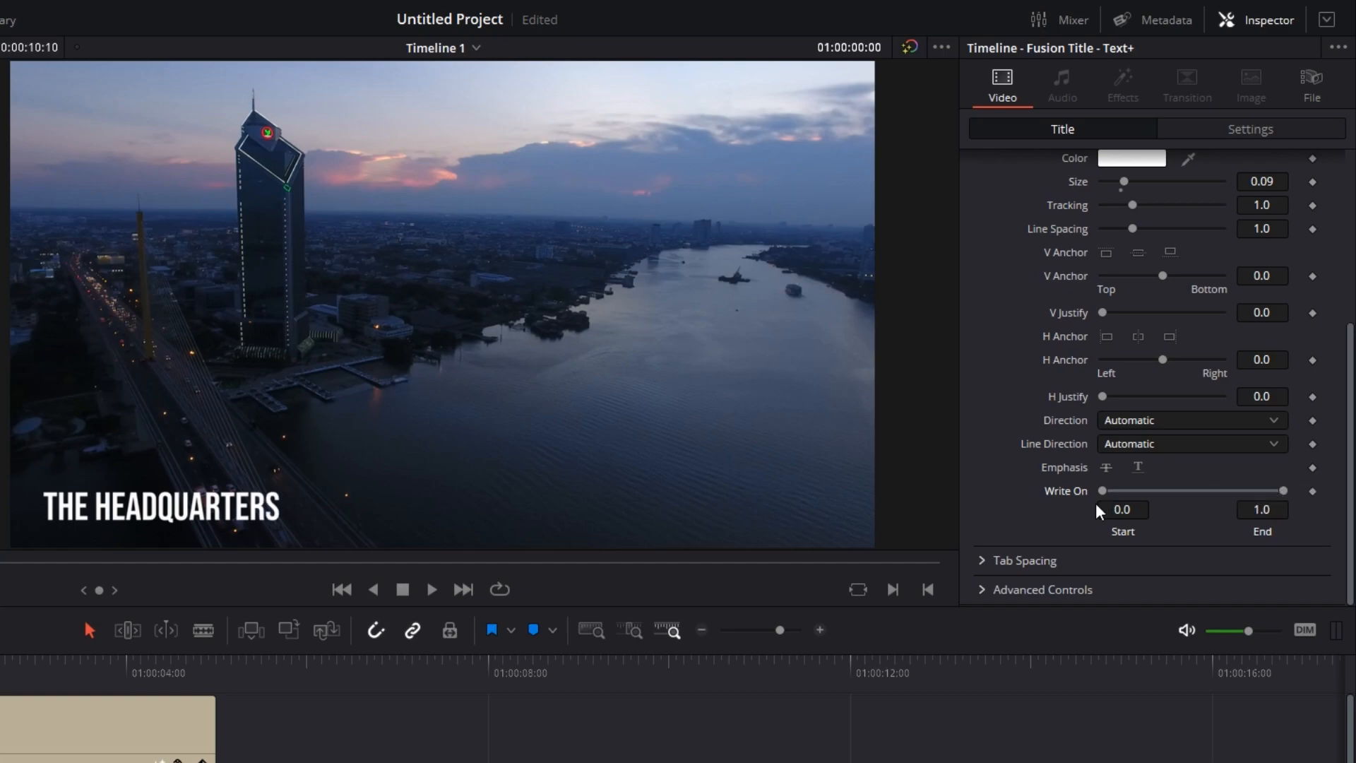
pyautogui.moveTo(1174, 467)
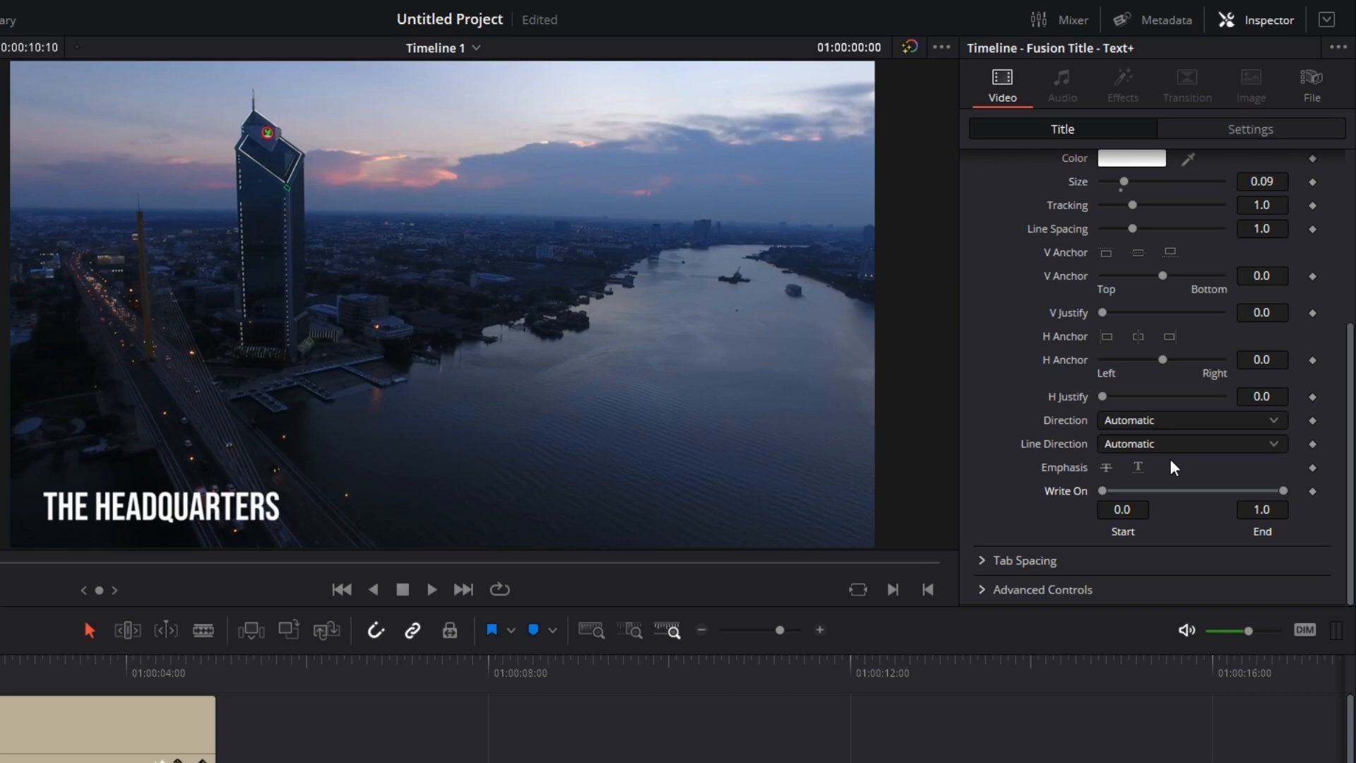
pyautogui.moveTo(1162, 513)
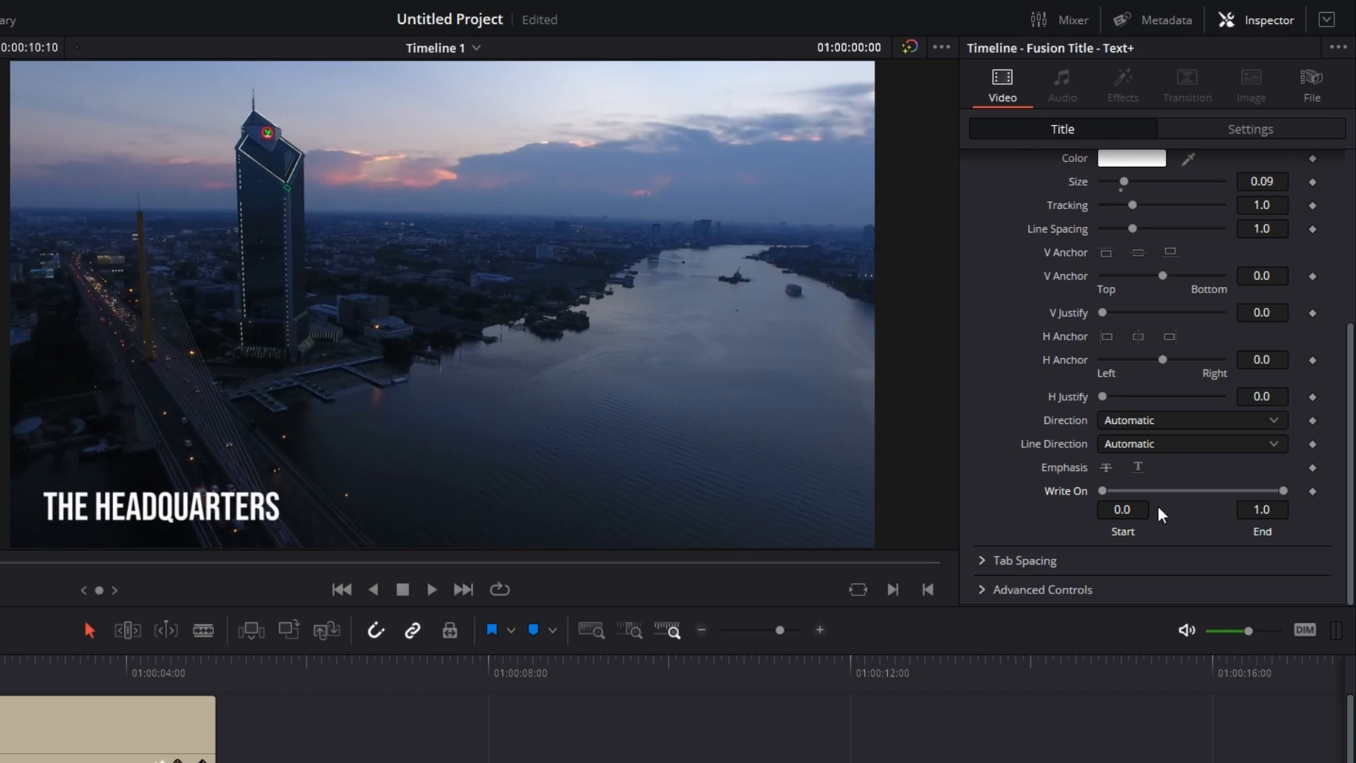
pyautogui.moveTo(1124, 563)
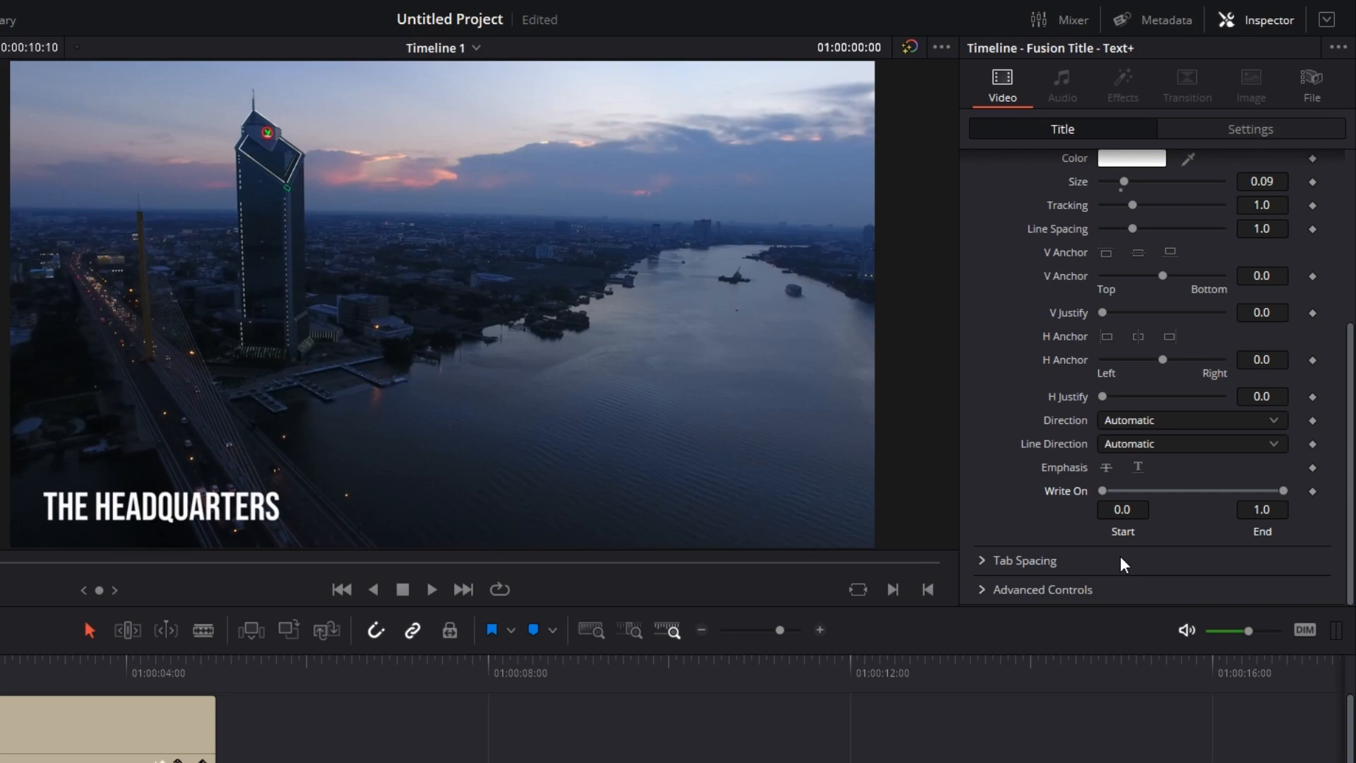
pyautogui.moveTo(1315, 516)
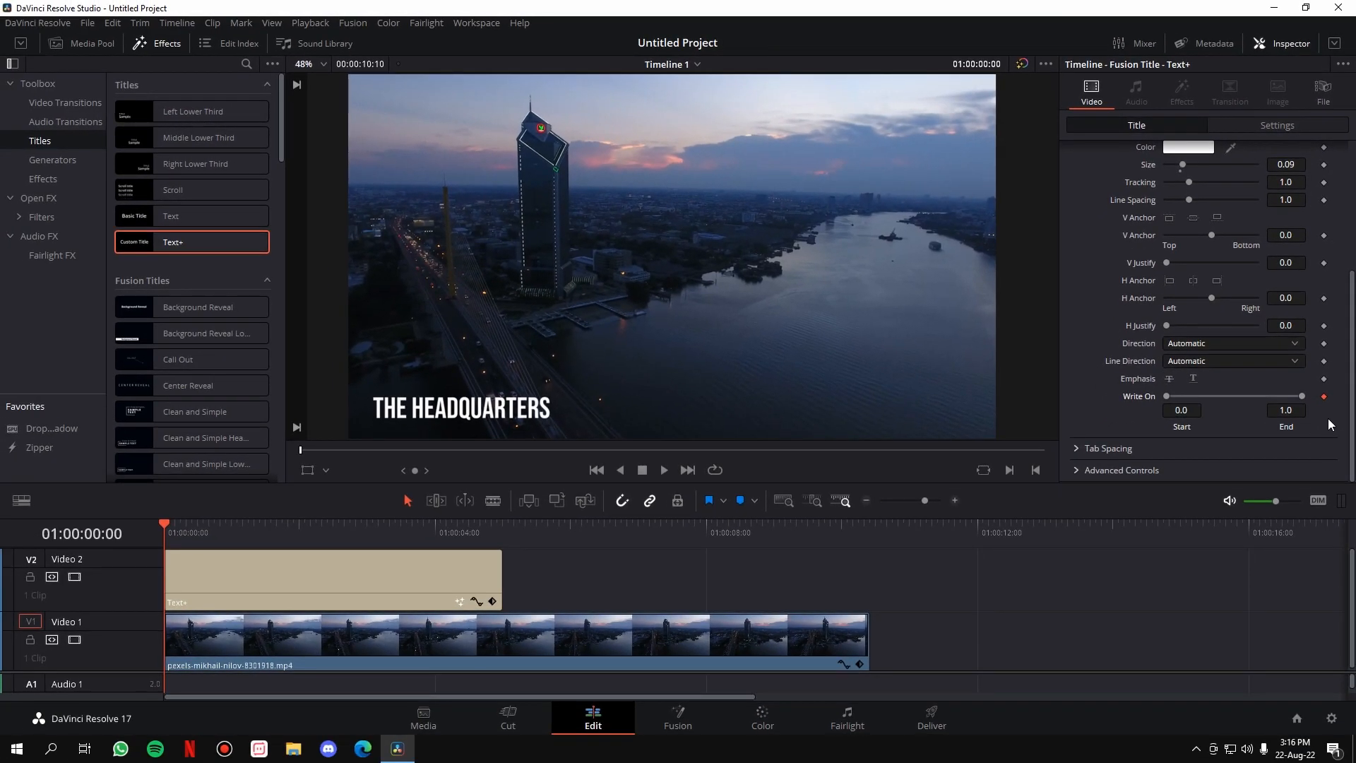
pyautogui.moveTo(1111, 404)
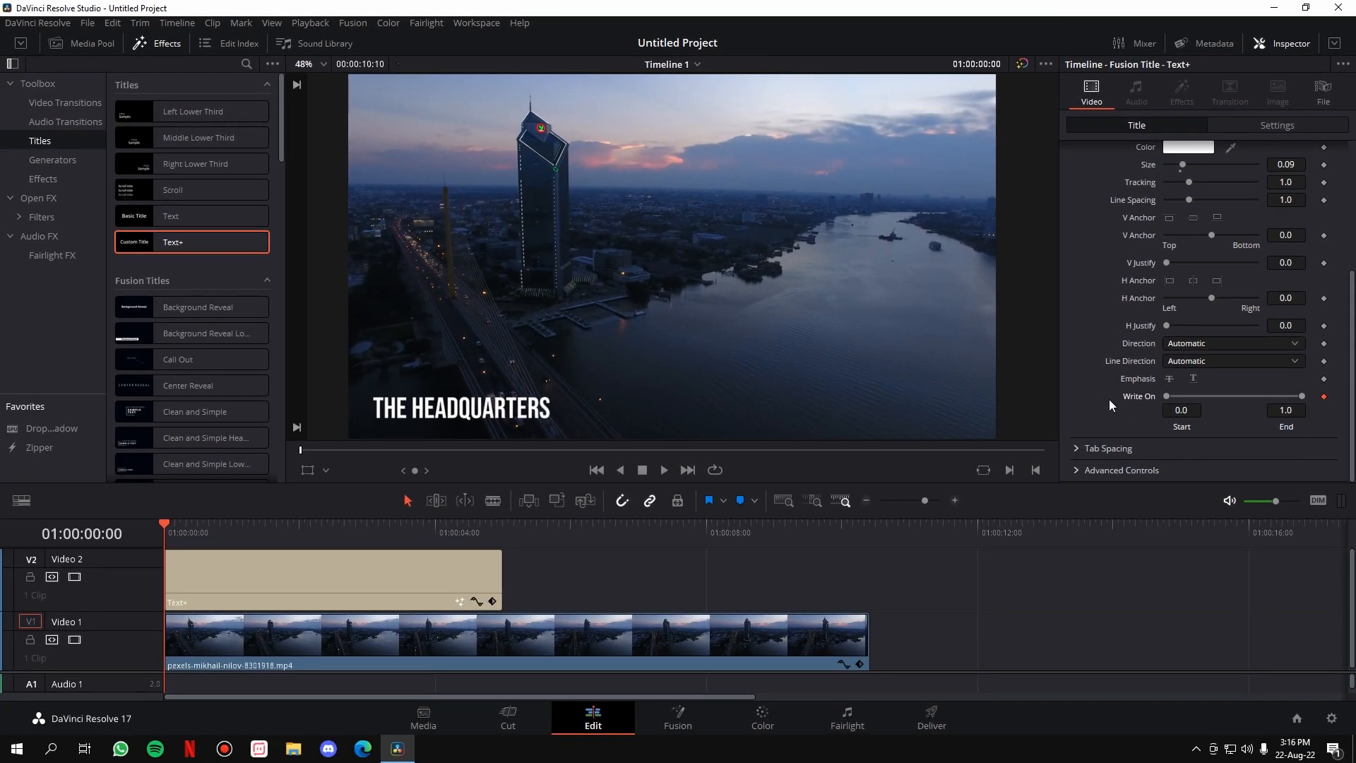
pyautogui.moveTo(1167, 424)
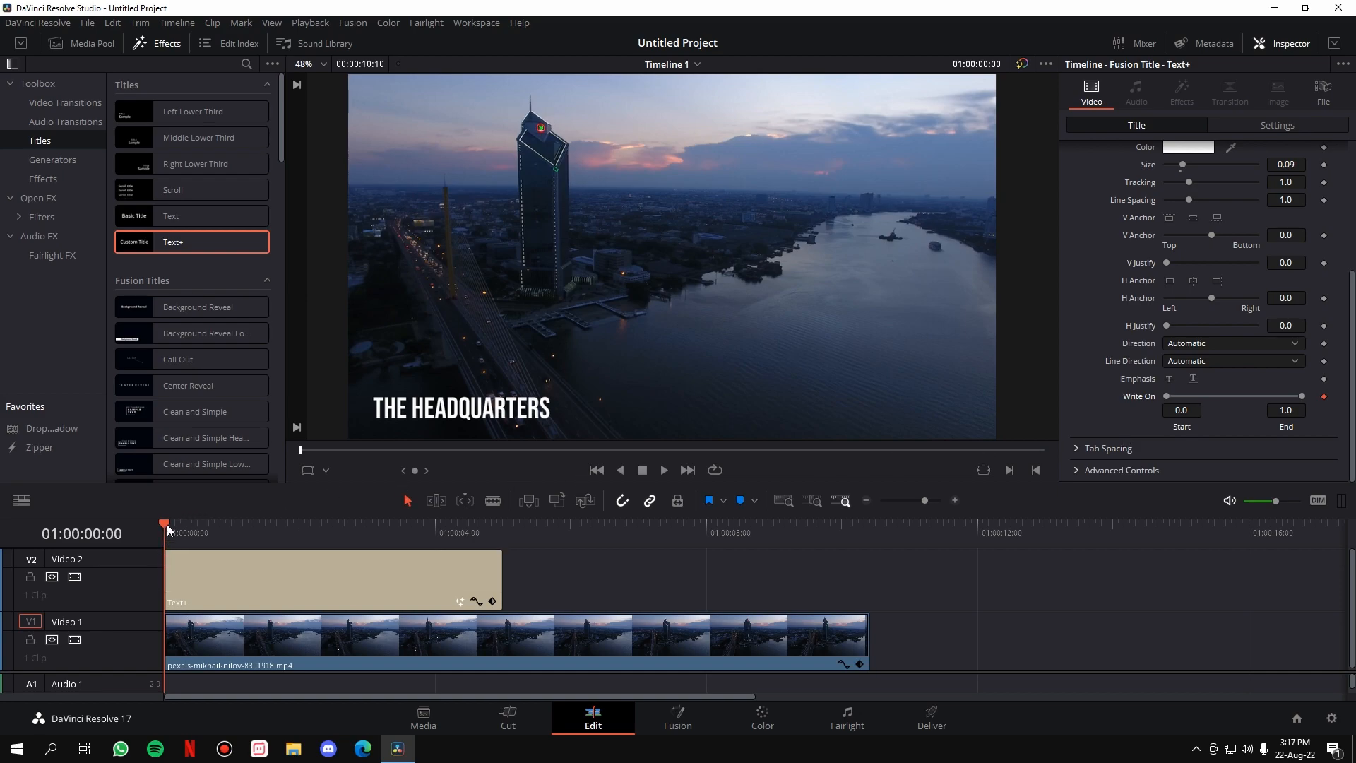
pyautogui.moveTo(175, 545)
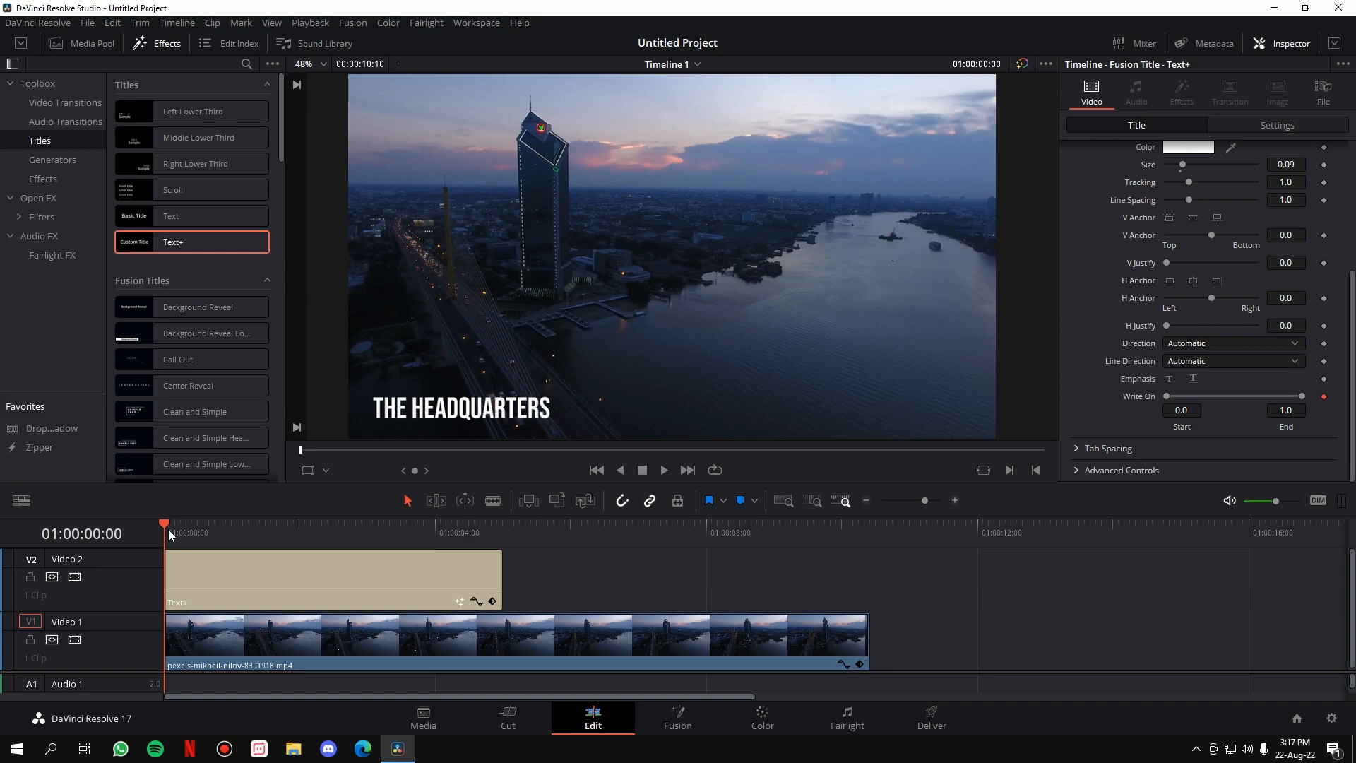
pyautogui.moveTo(127, 542)
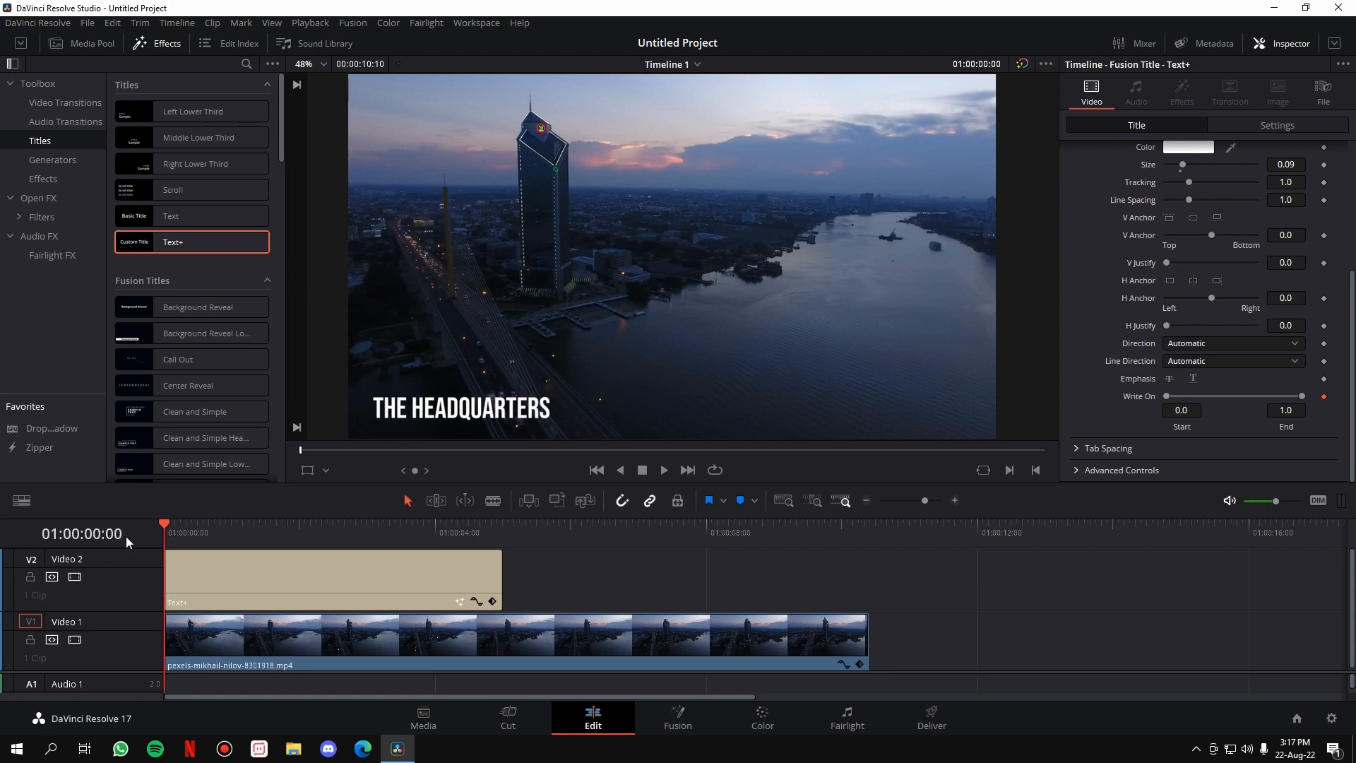
pyautogui.moveTo(466, 427)
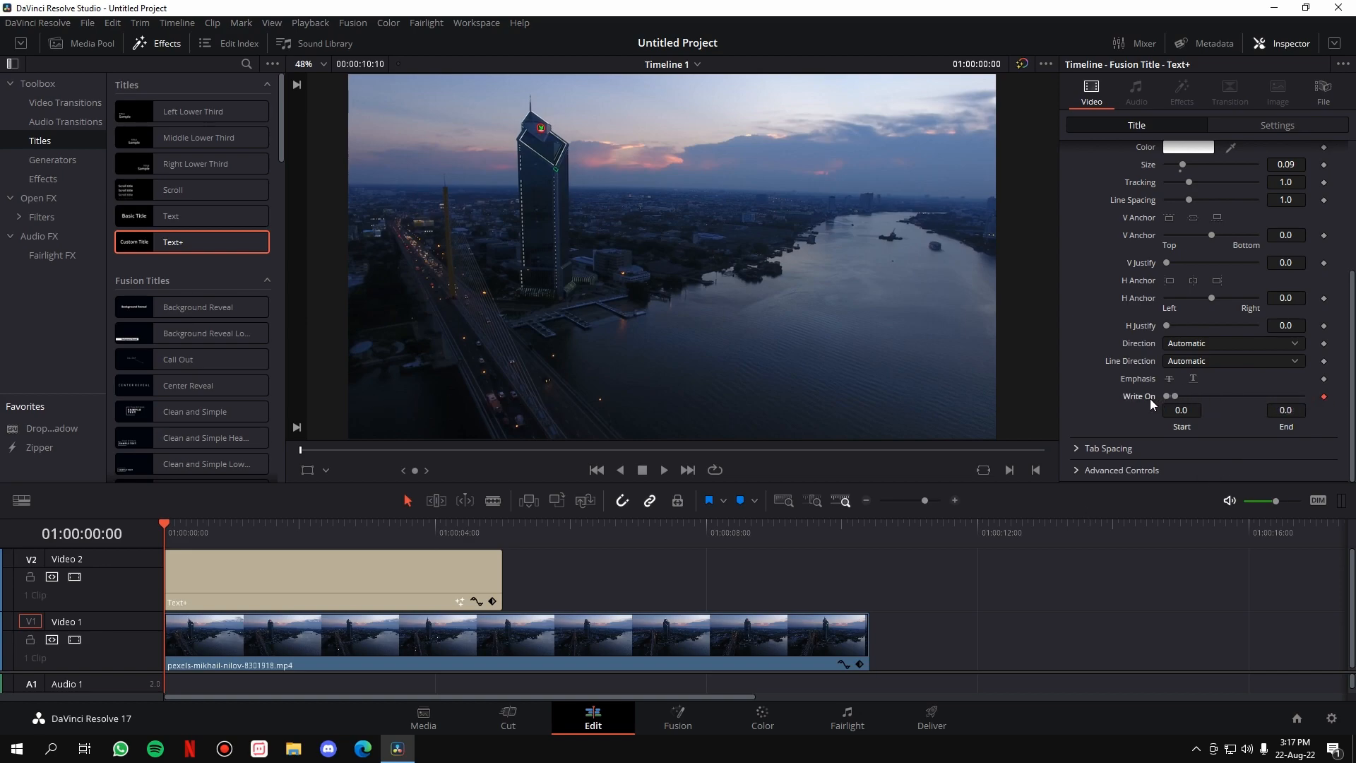
pyautogui.moveTo(1264, 408)
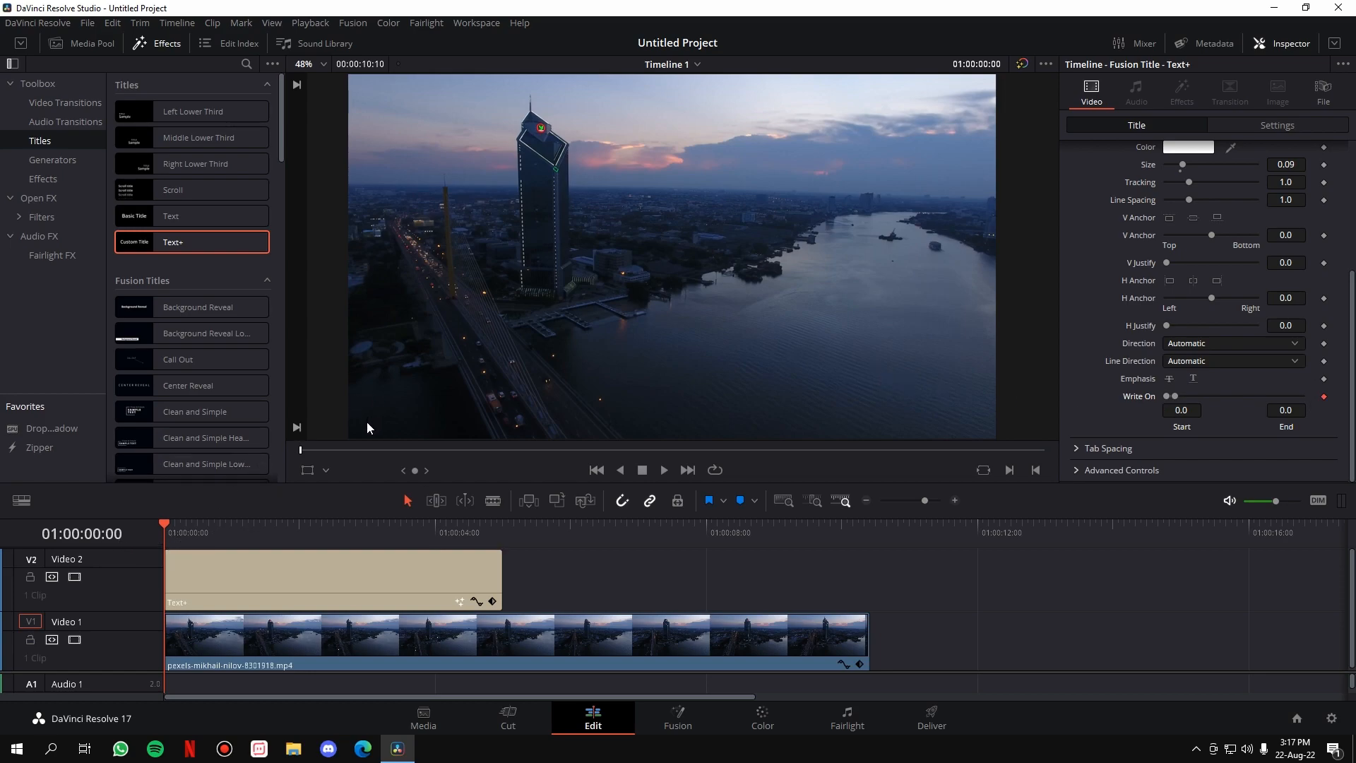
pyautogui.moveTo(167, 536)
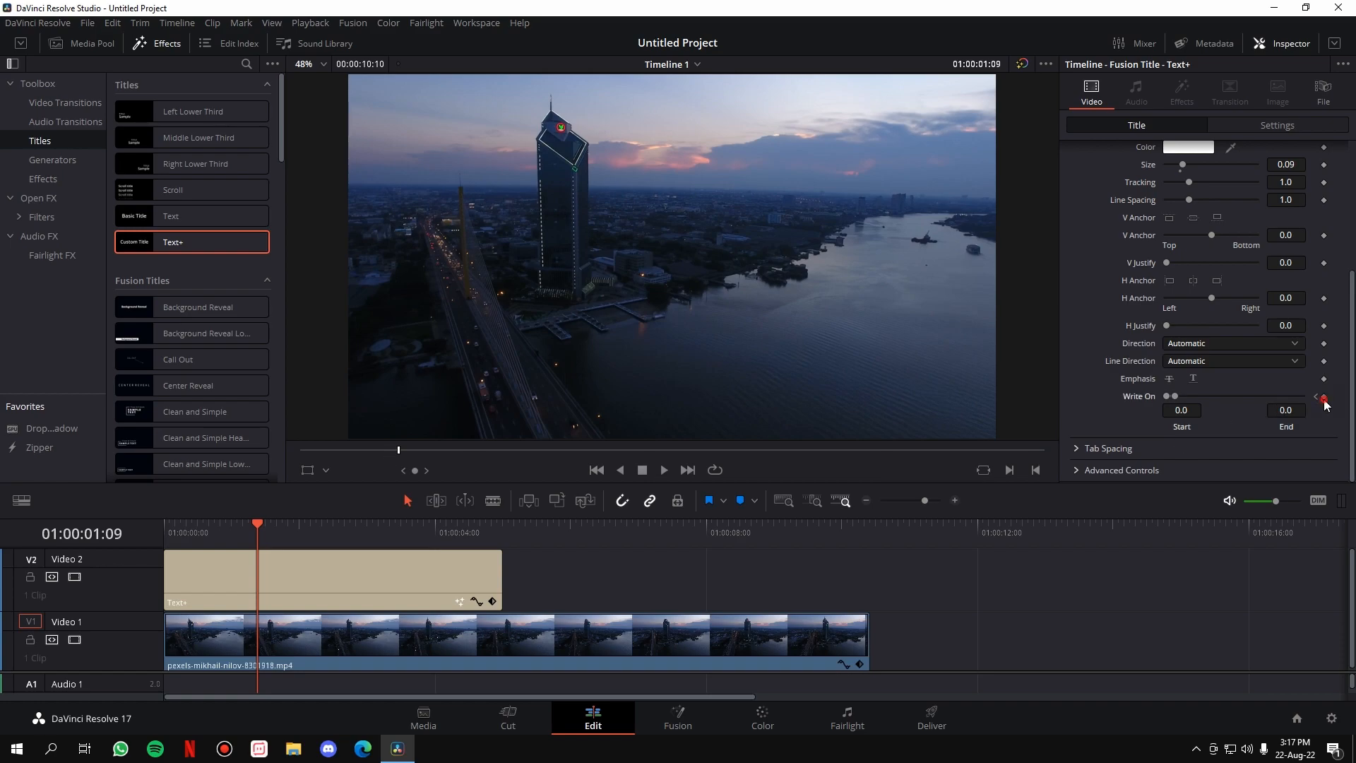
# - Keyframe Write On End at 1.0 at 01:00:01:09, then replay from the start
pyautogui.click(1322, 397)
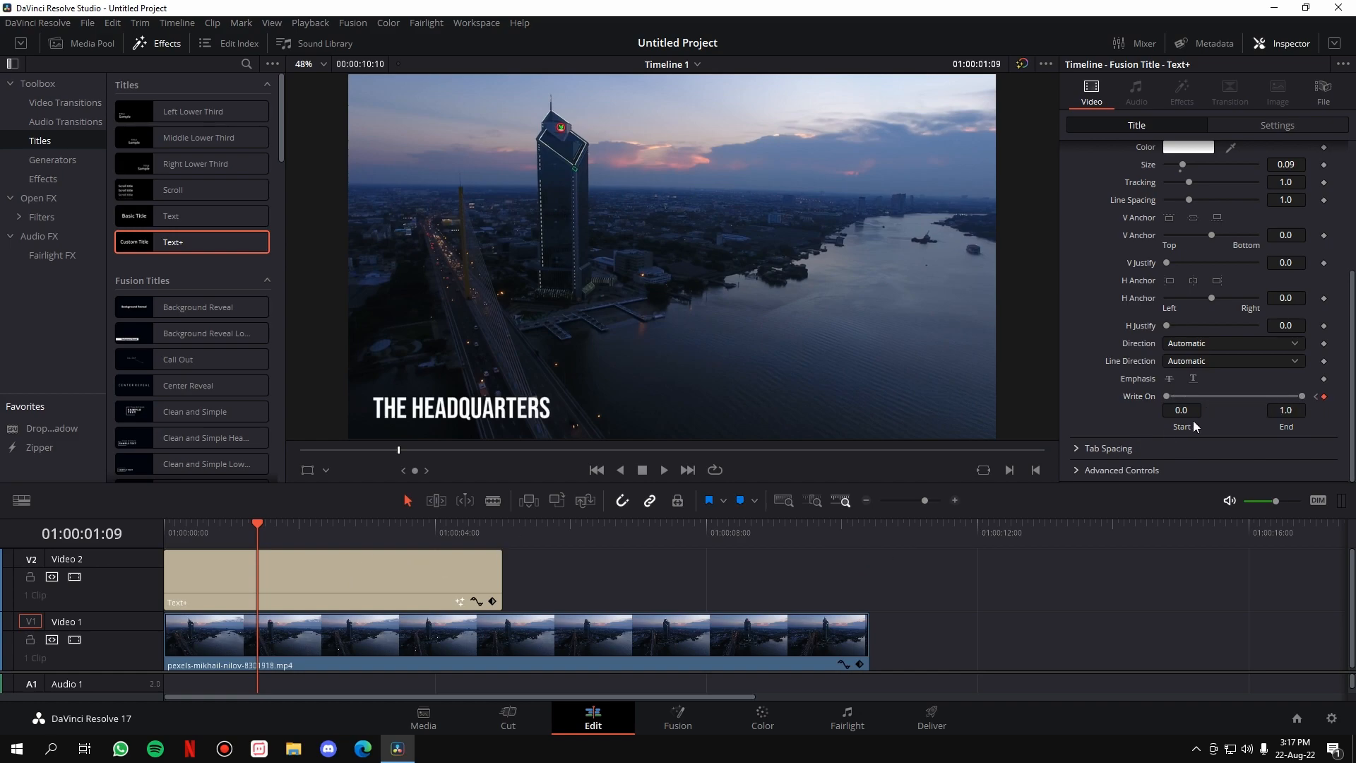
pyautogui.moveTo(824, 424)
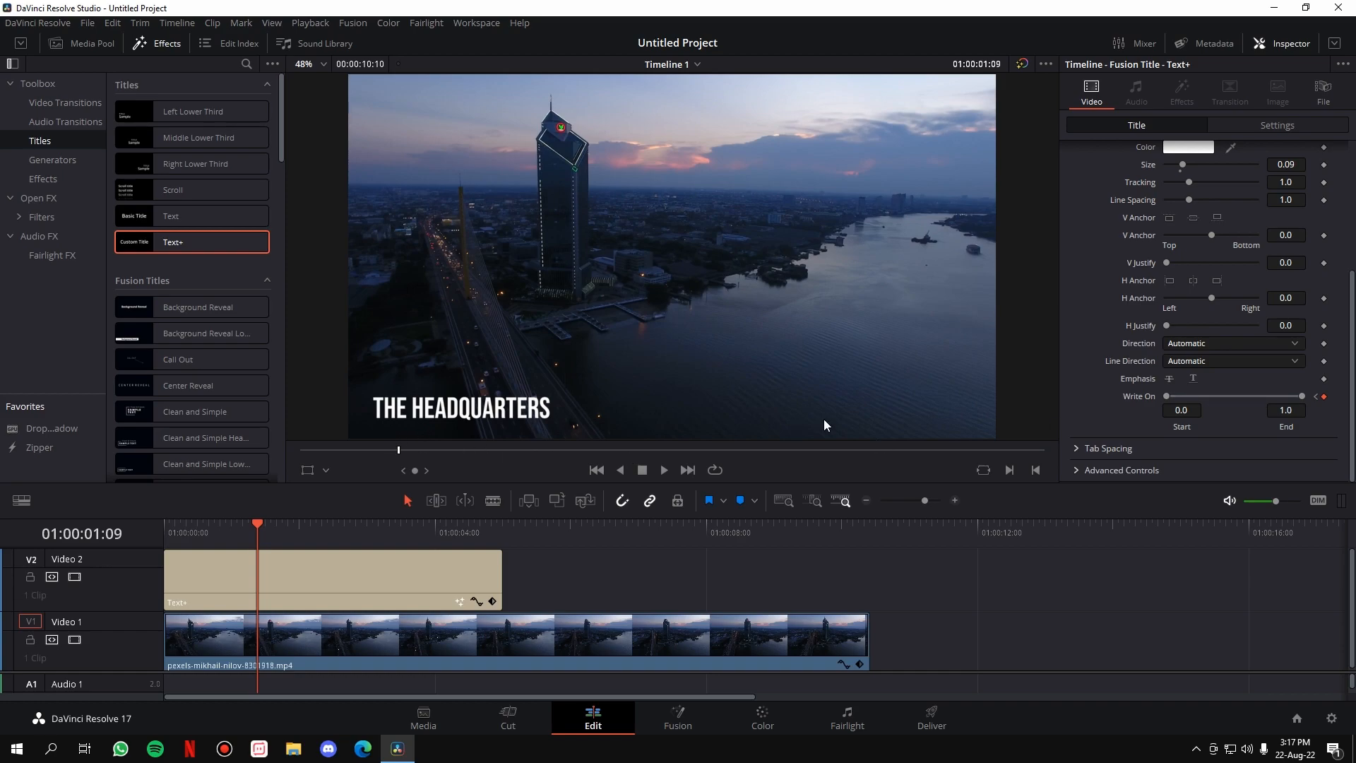
pyautogui.click(596, 470)
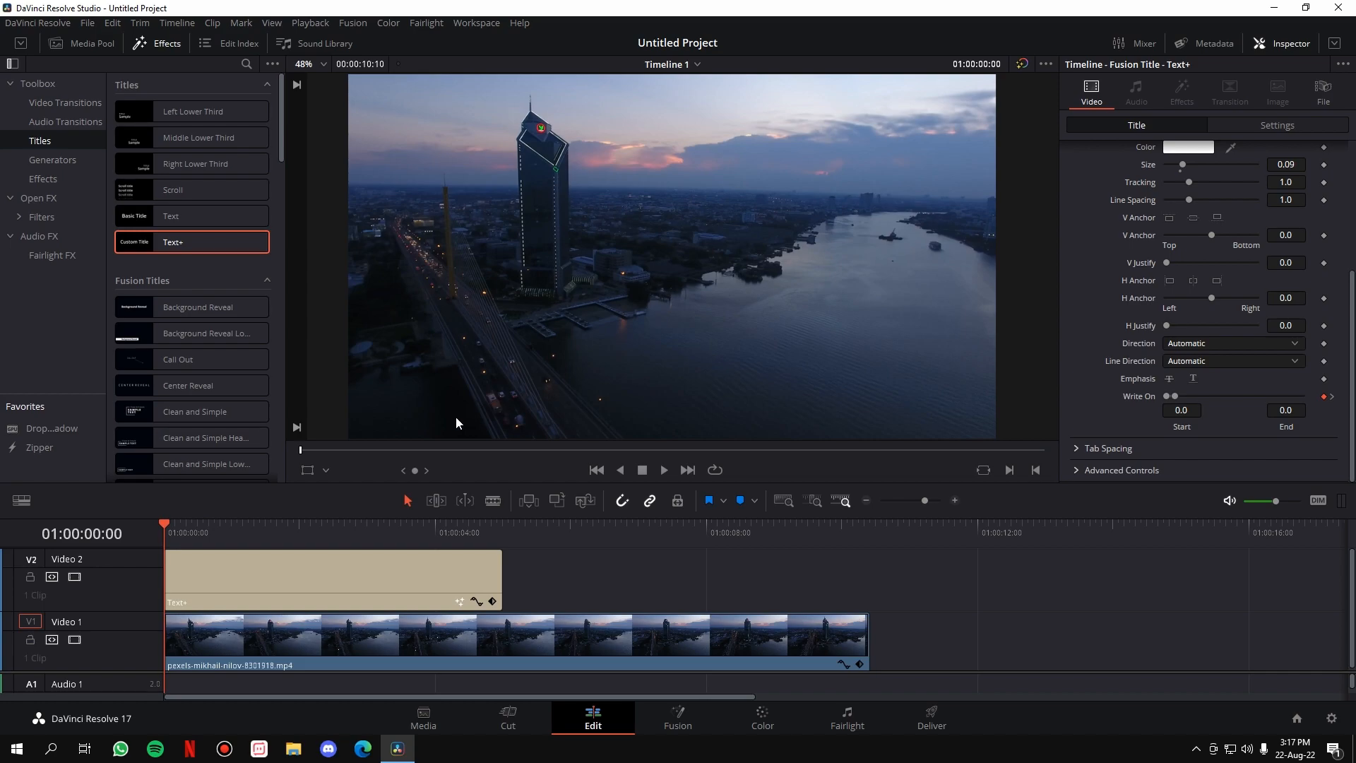
pyautogui.click(663, 469)
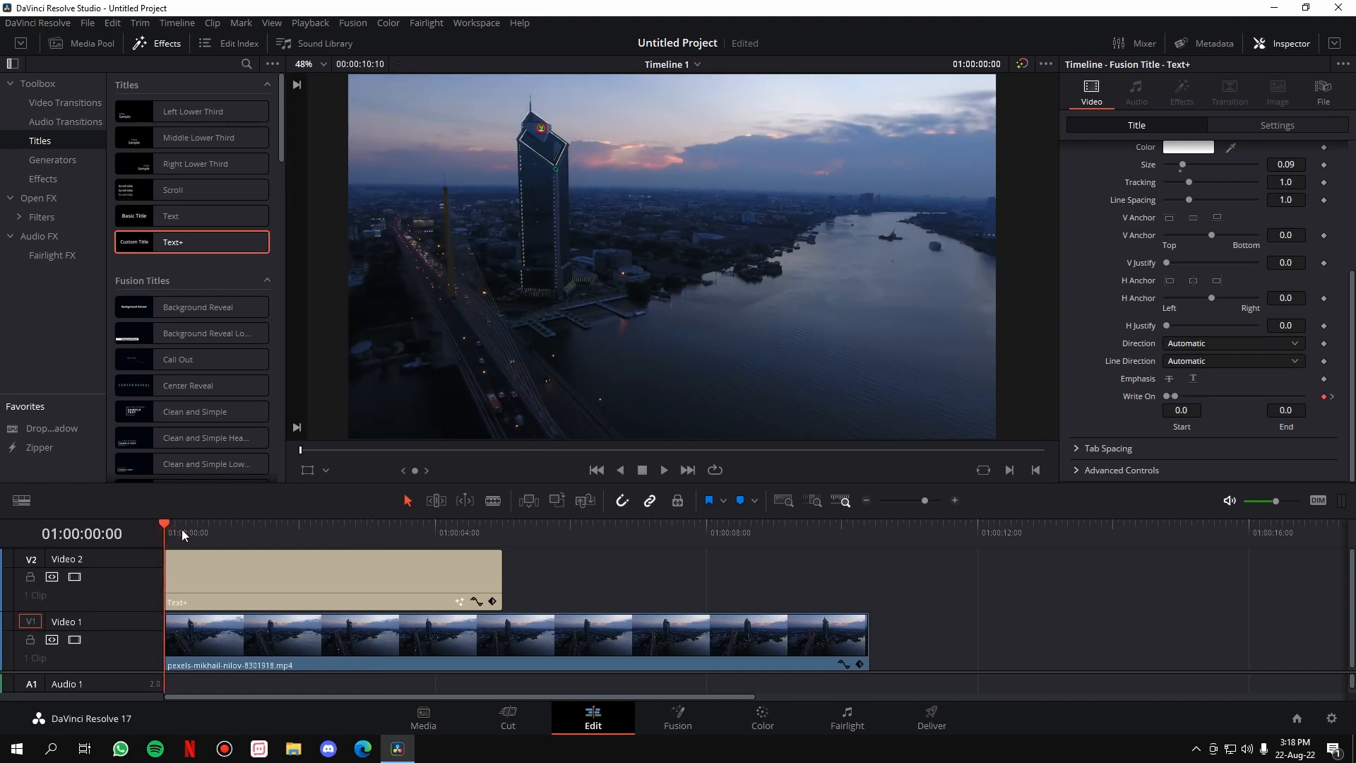
pyautogui.click(662, 469)
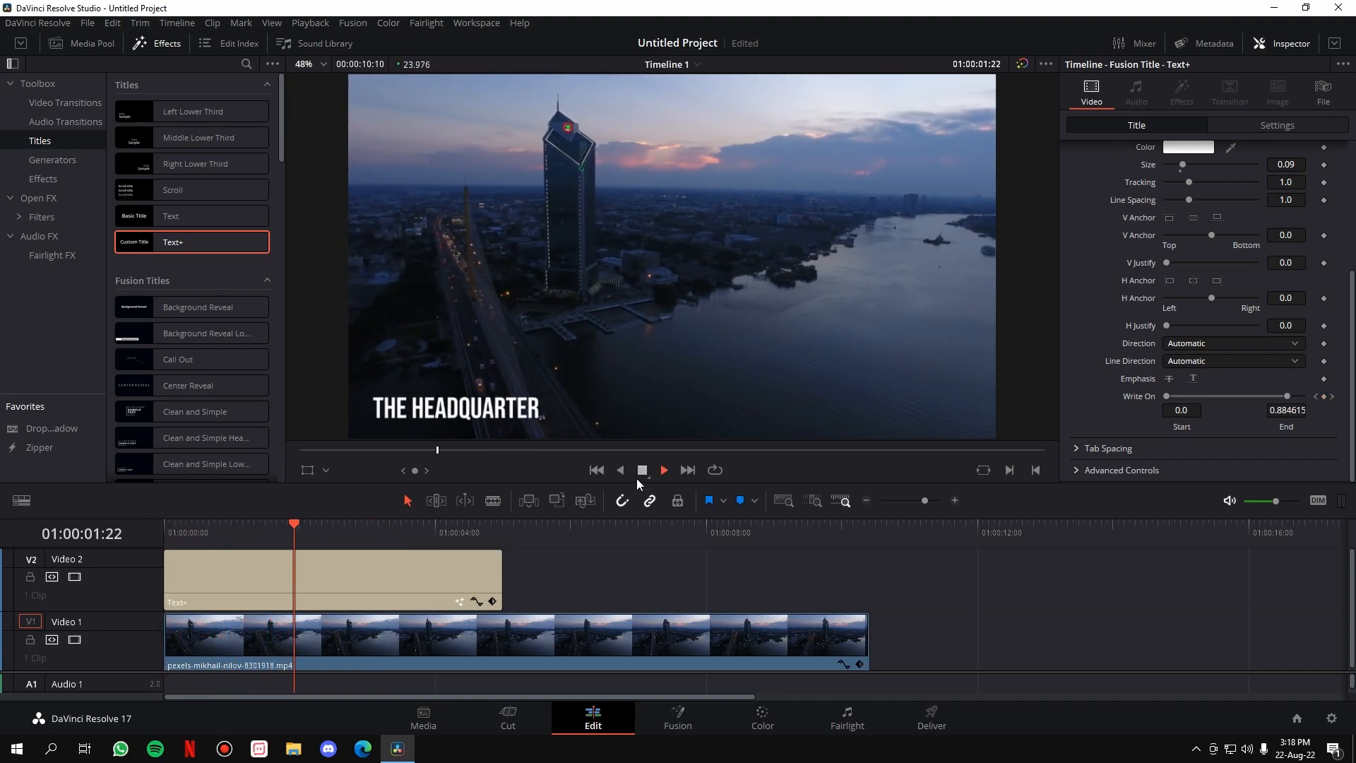
pyautogui.click(662, 470)
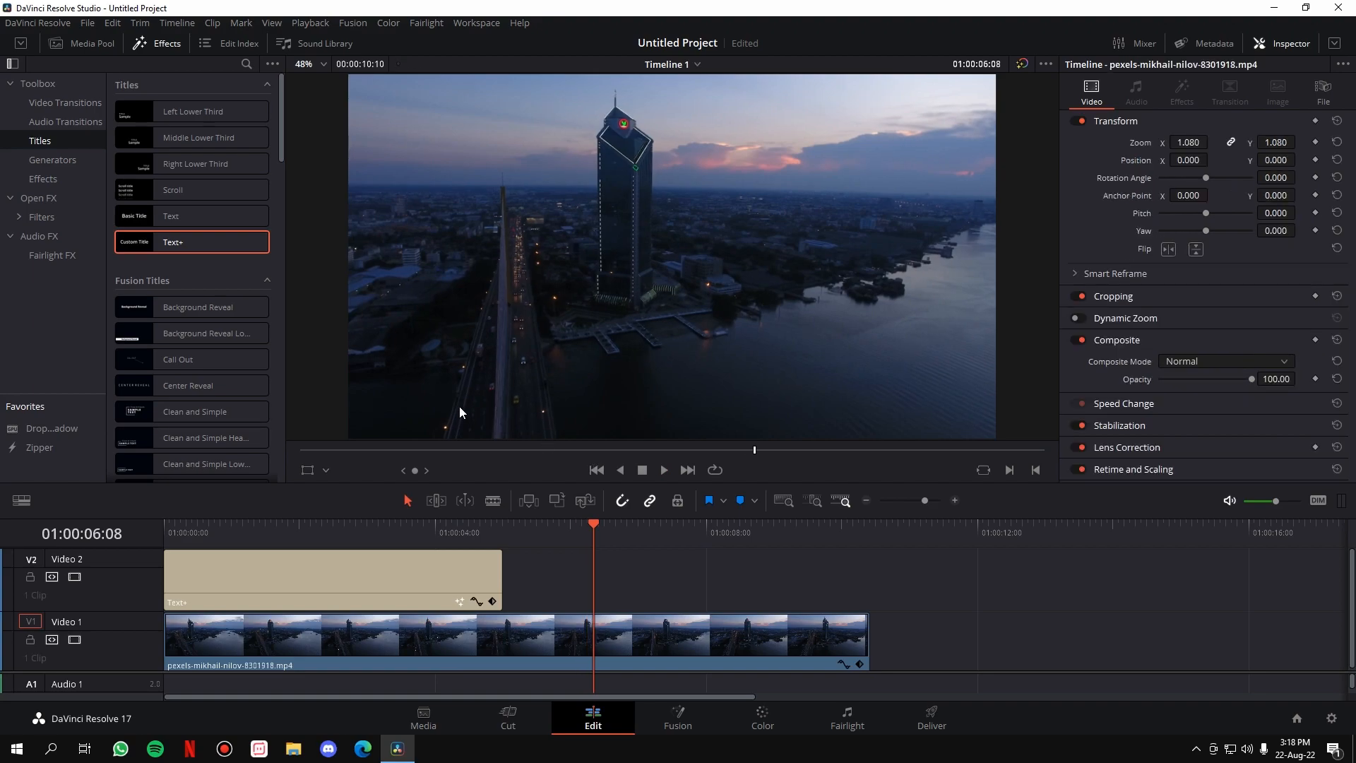
pyautogui.moveTo(367, 451)
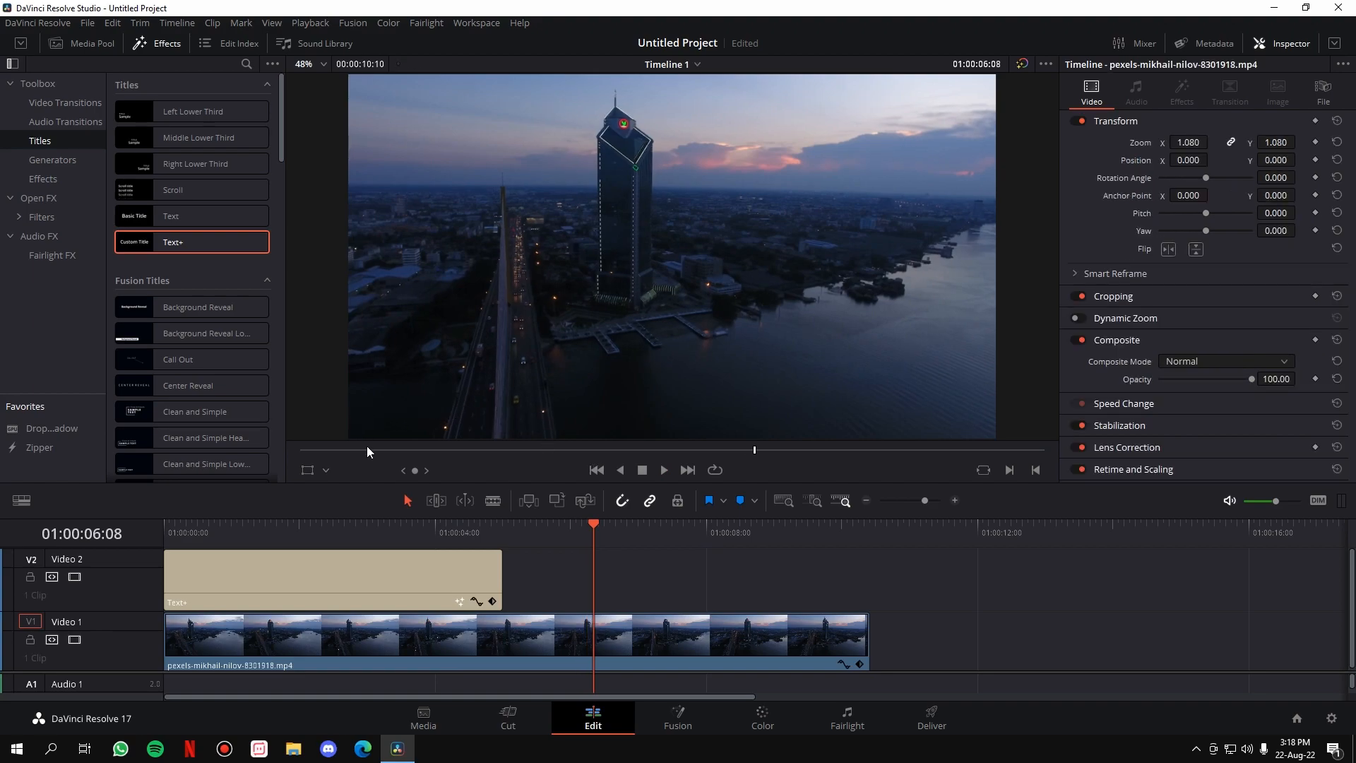
# - Move the playhead to the end of the Text+ clip and select that clip for copying
pyautogui.click(503, 524)
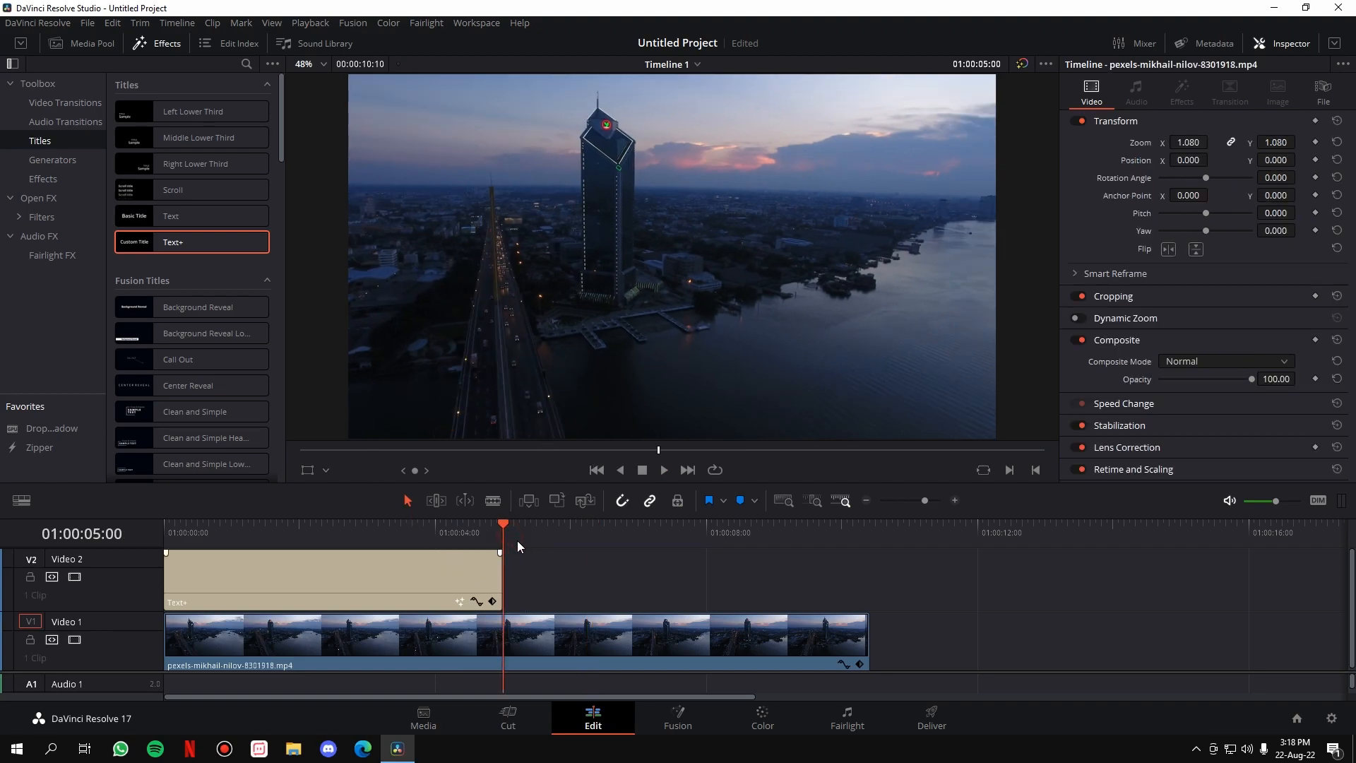
pyautogui.click(331, 574)
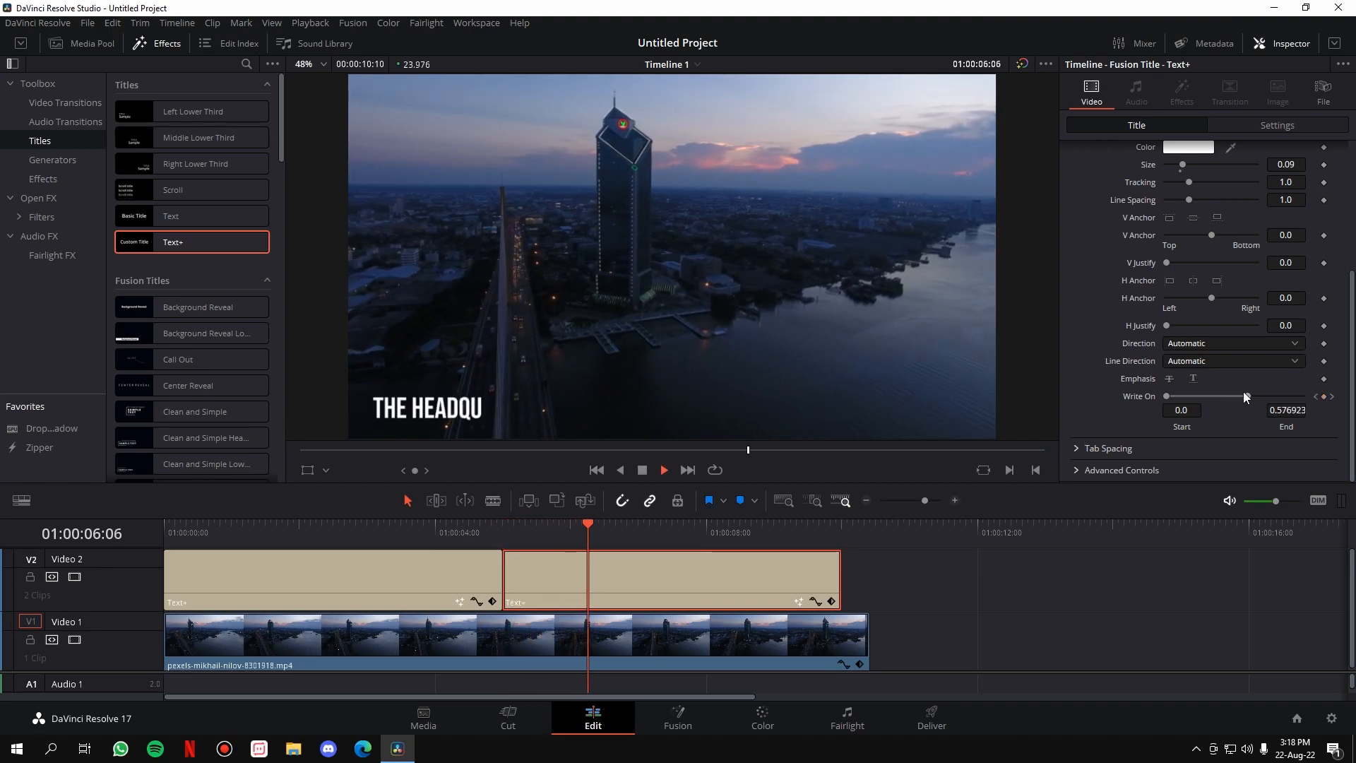
# - Select the duplicate title clip and jump to its next Write On keyframe
pyautogui.click(186, 532)
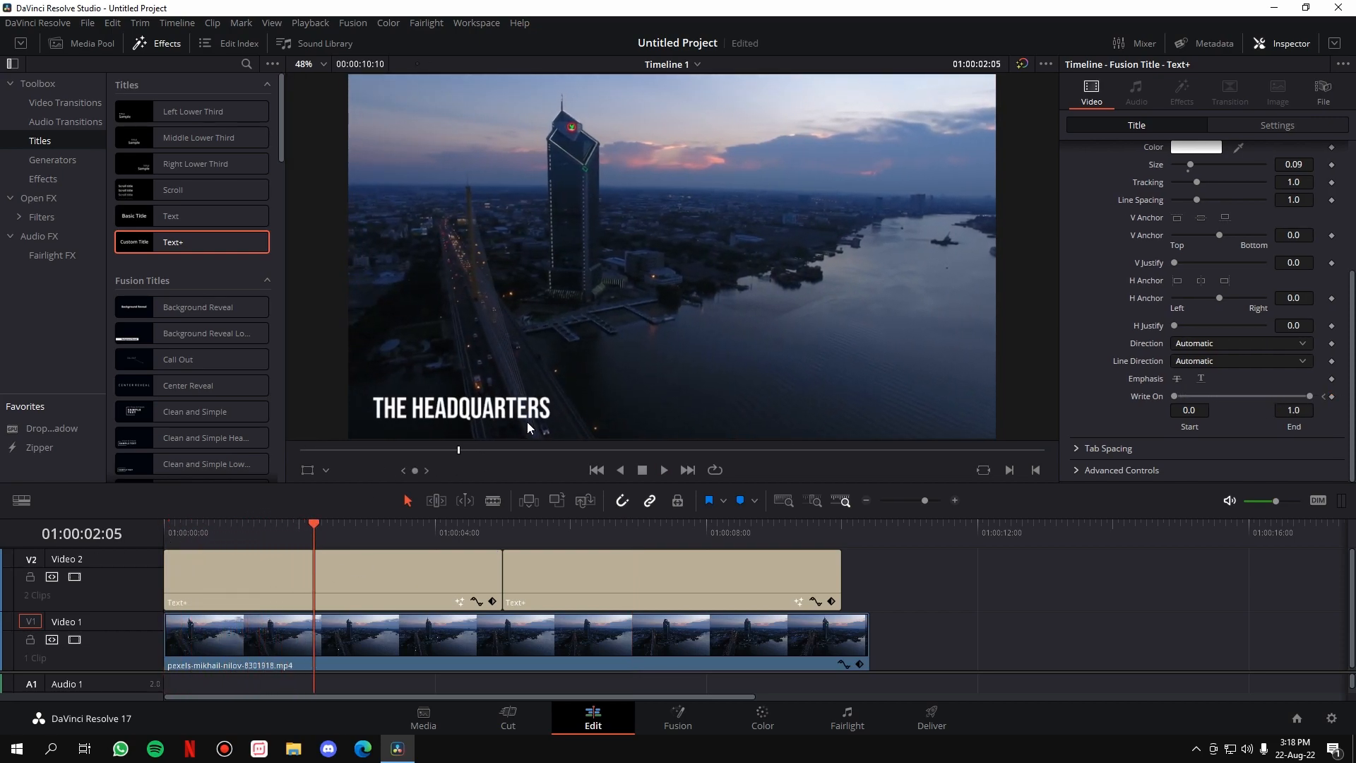
pyautogui.click(504, 523)
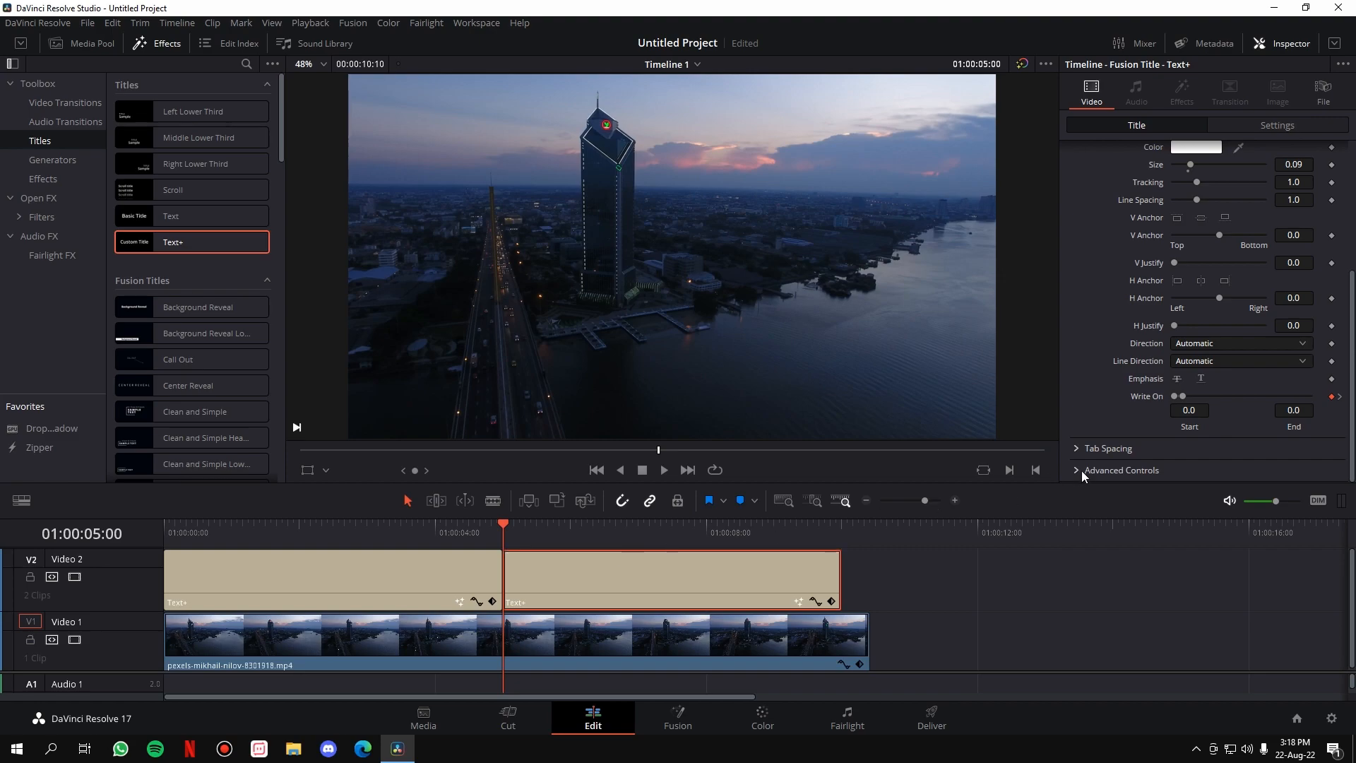
pyautogui.moveTo(664, 471)
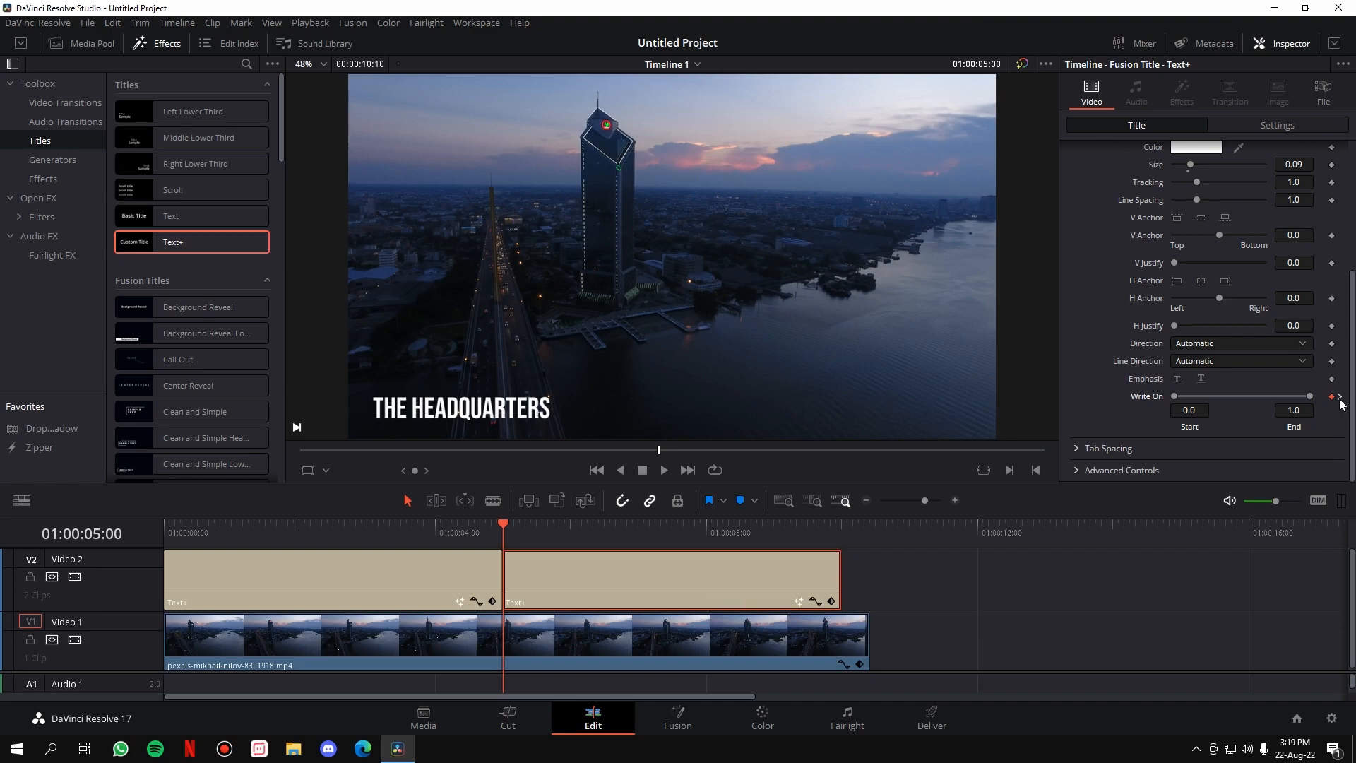
pyautogui.click(650, 523)
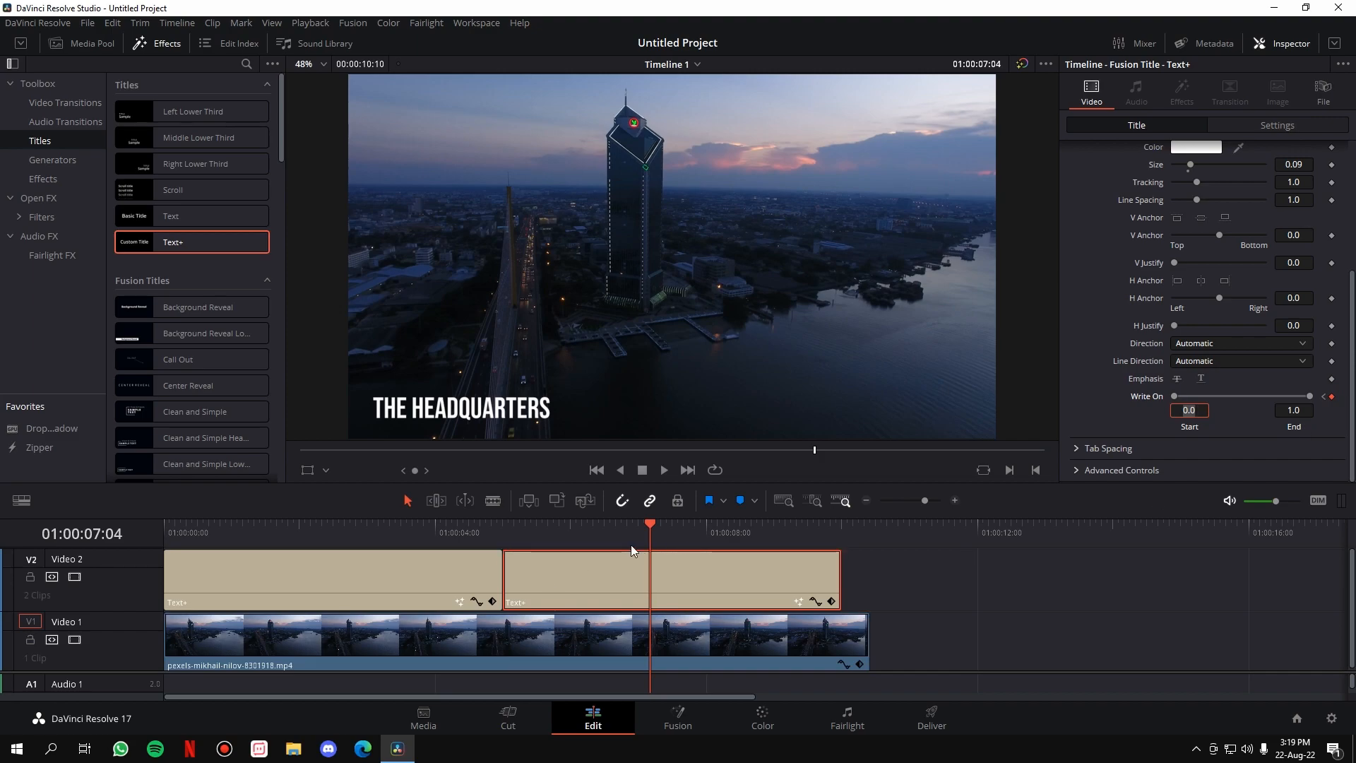